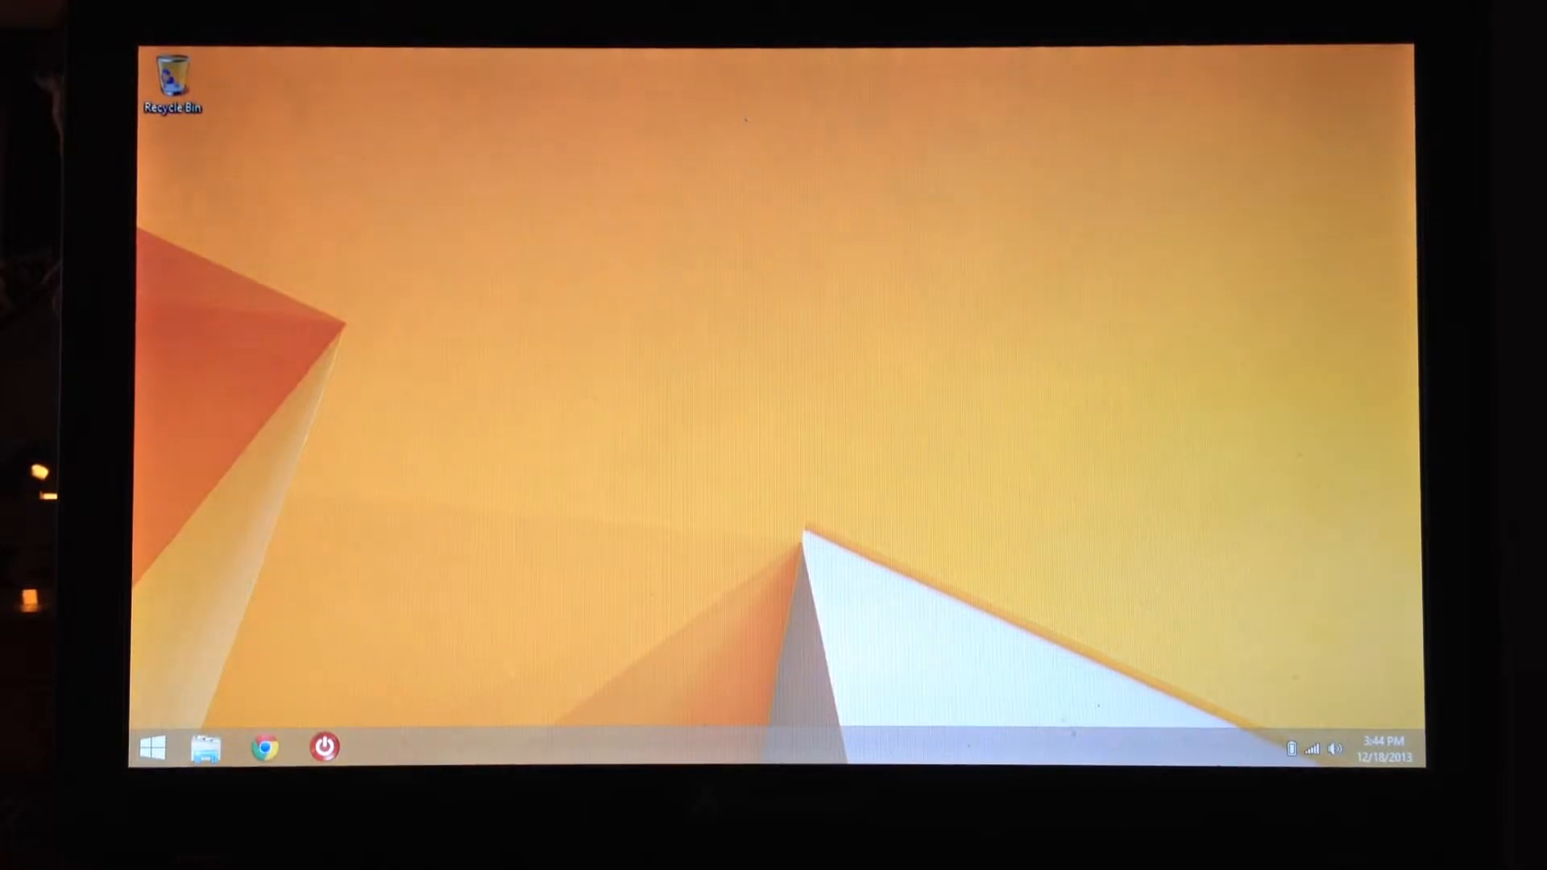
pyautogui.moveTo(637, 607)
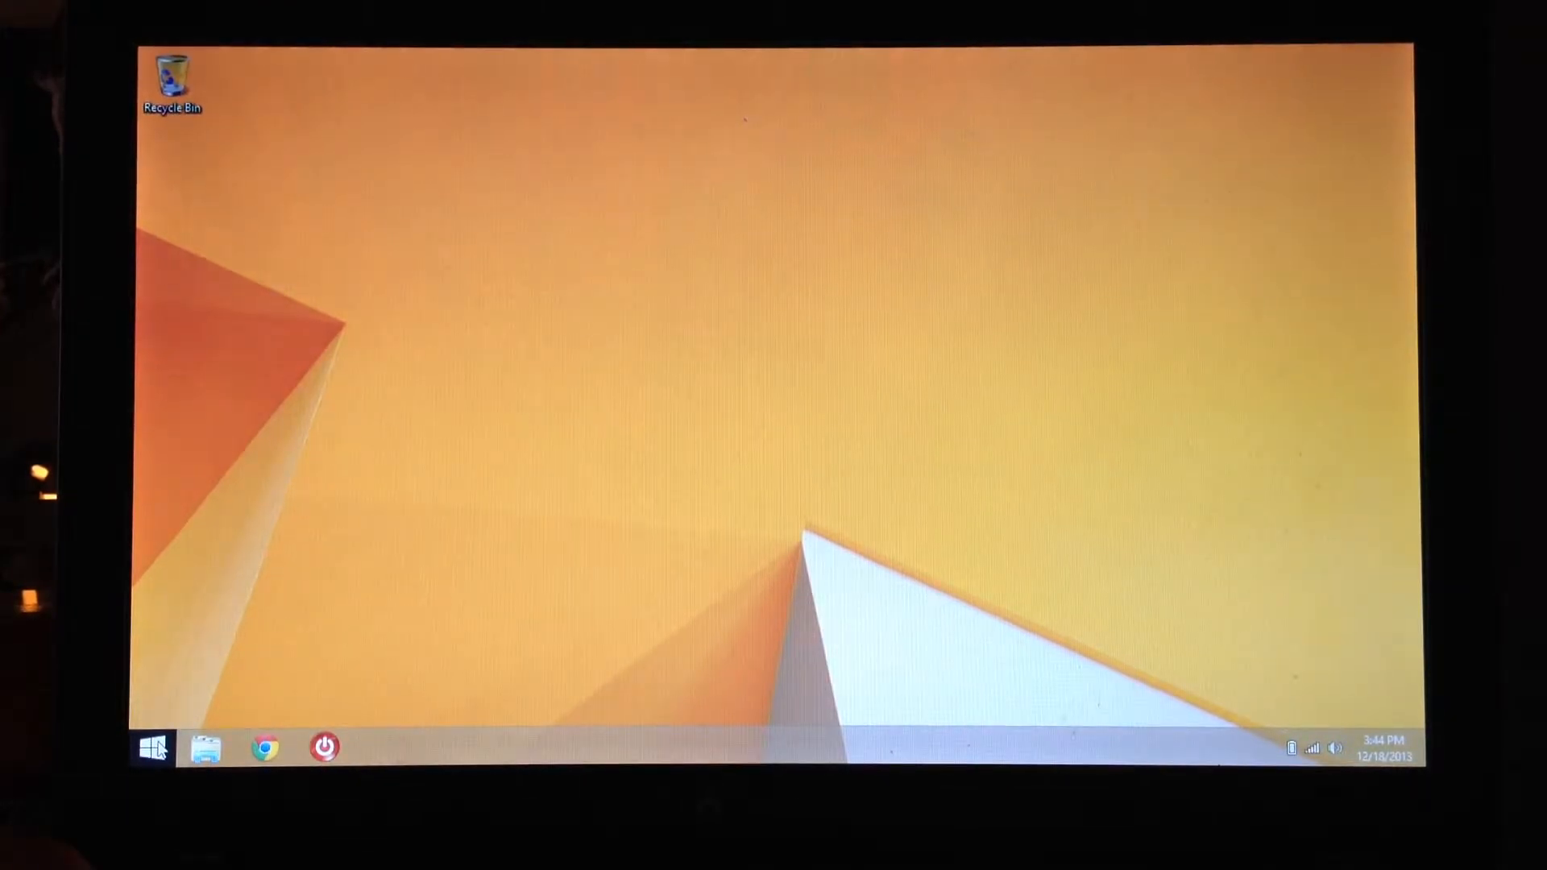
# Open the Start screen, go back to the desktop, then return to Start and show the charms.
pyautogui.click(152, 747)
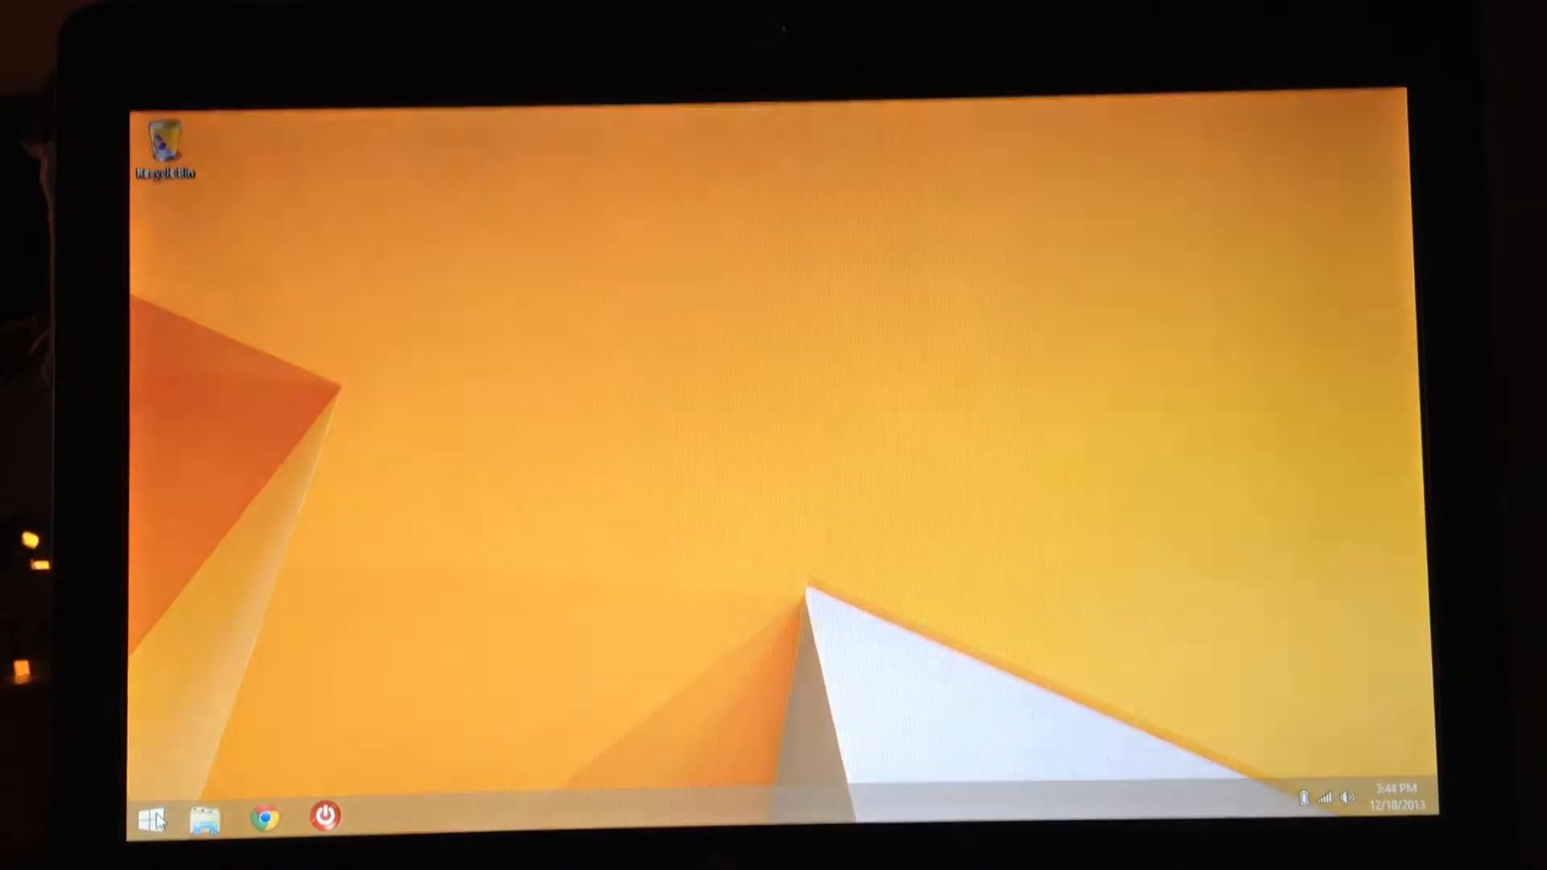
pyautogui.click(149, 816)
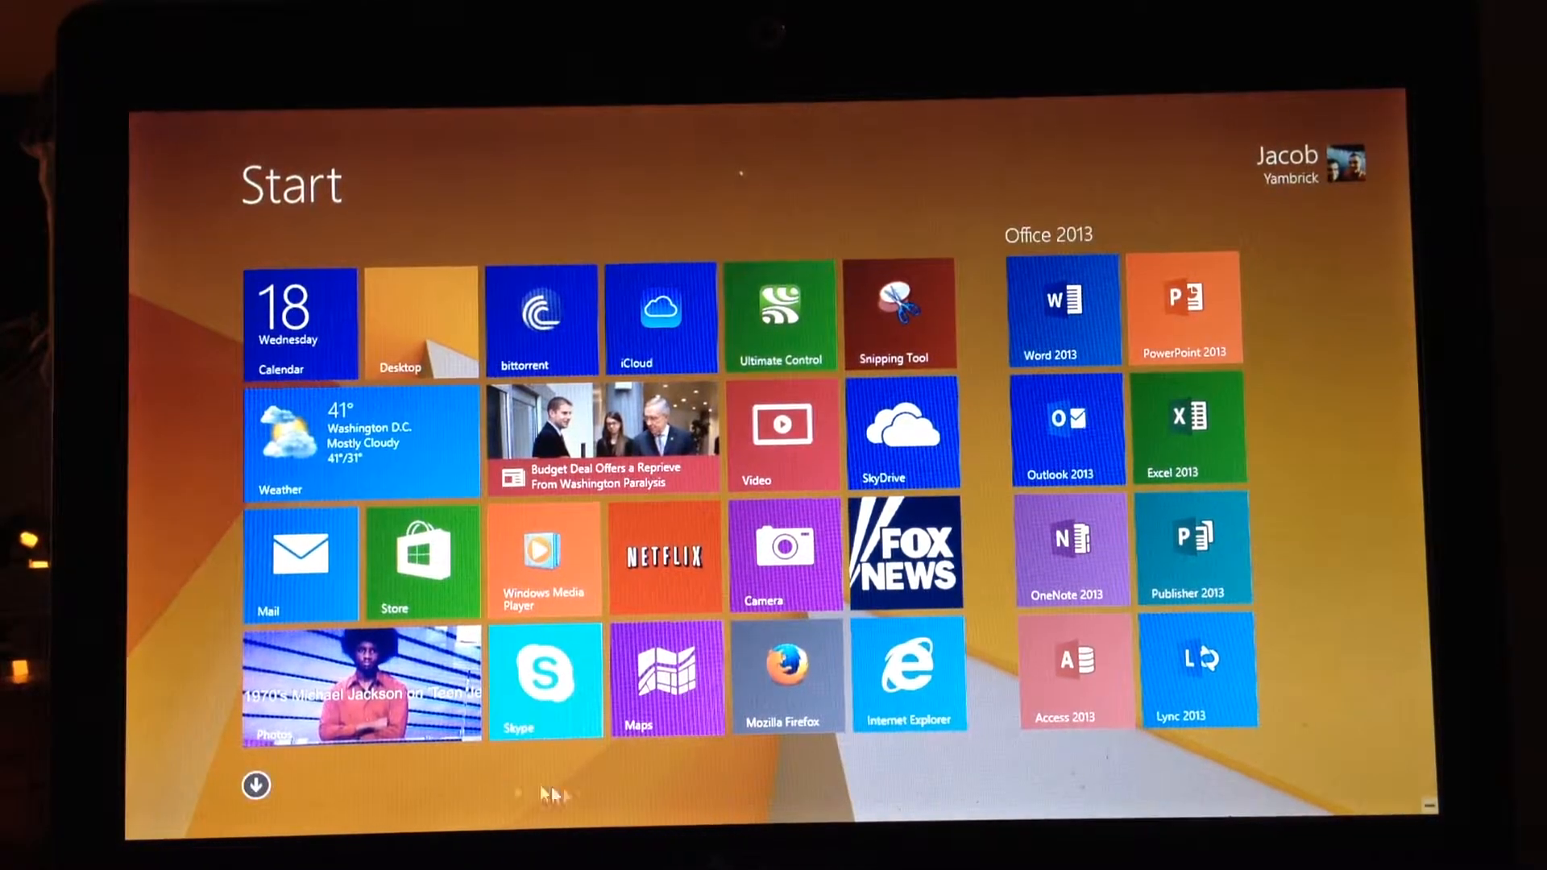
pyautogui.moveTo(966, 155)
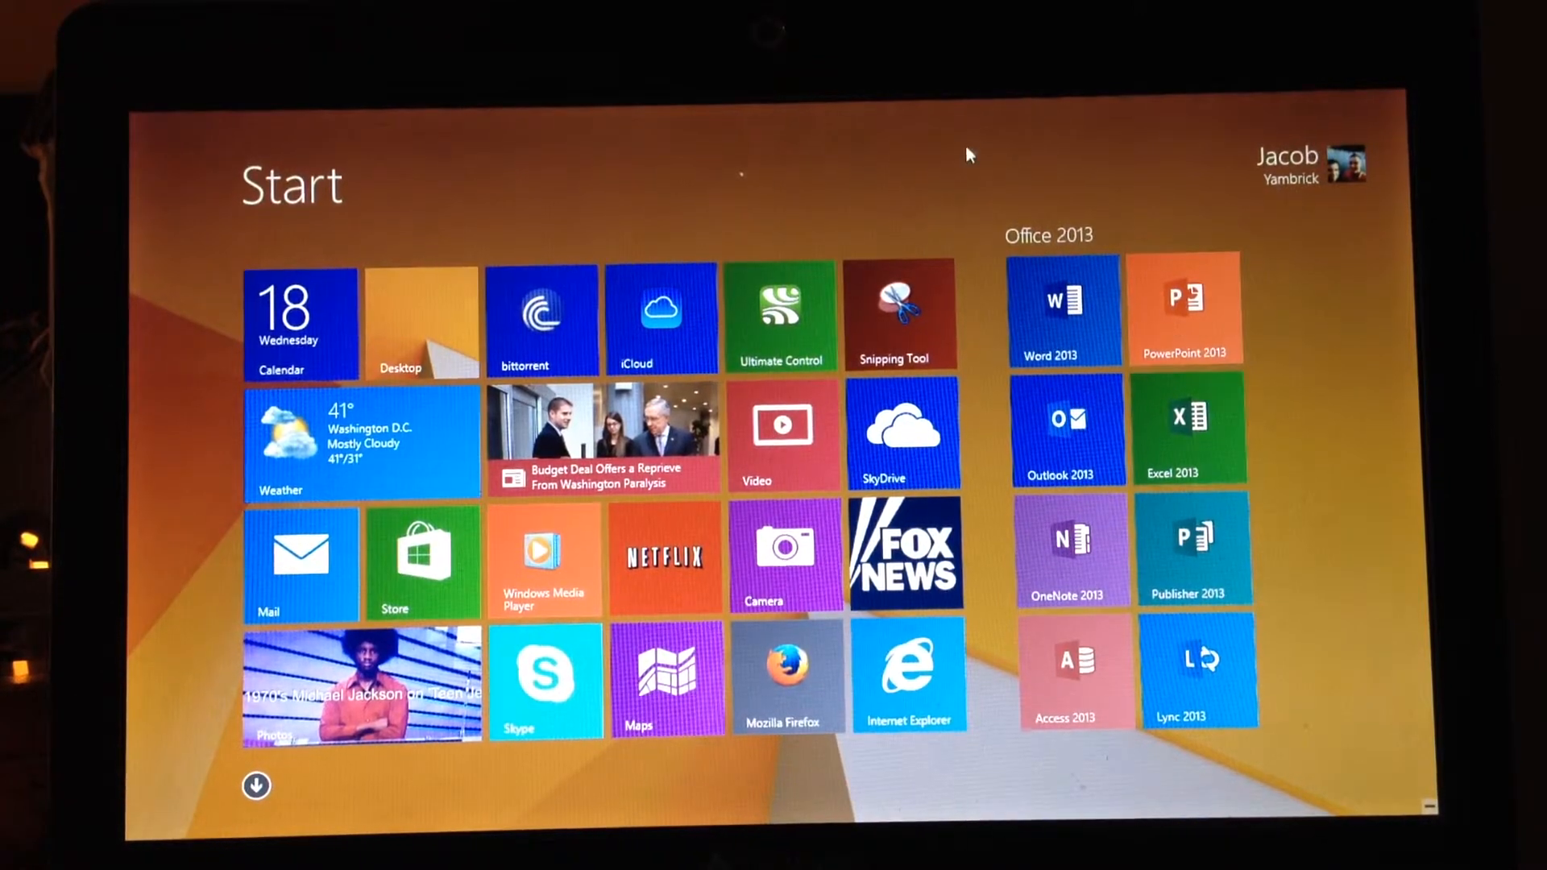
pyautogui.moveTo(631, 211)
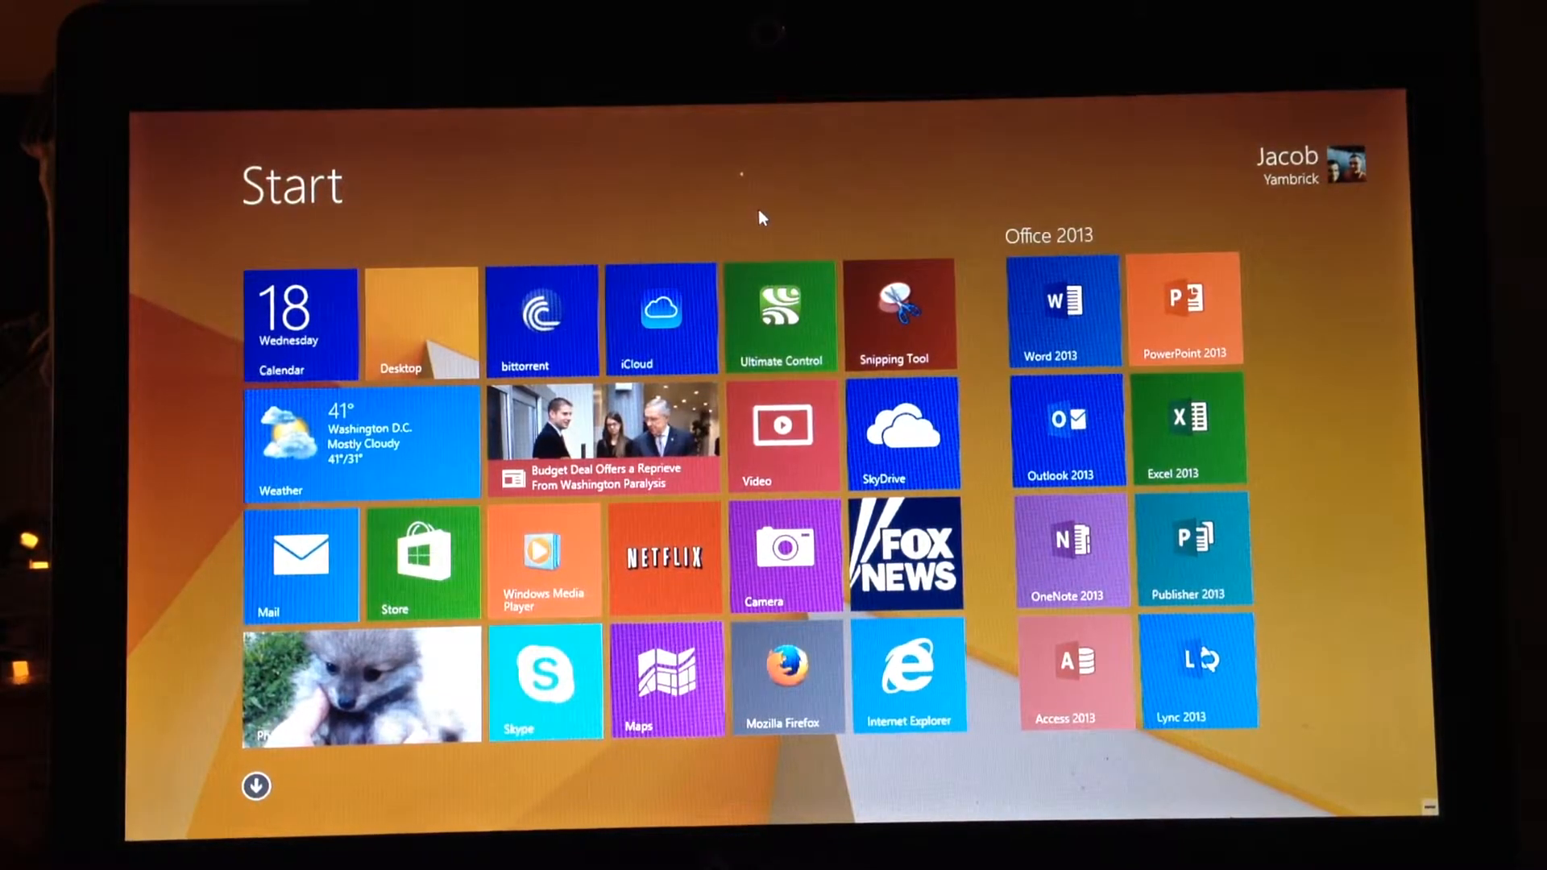
pyautogui.moveTo(514, 532)
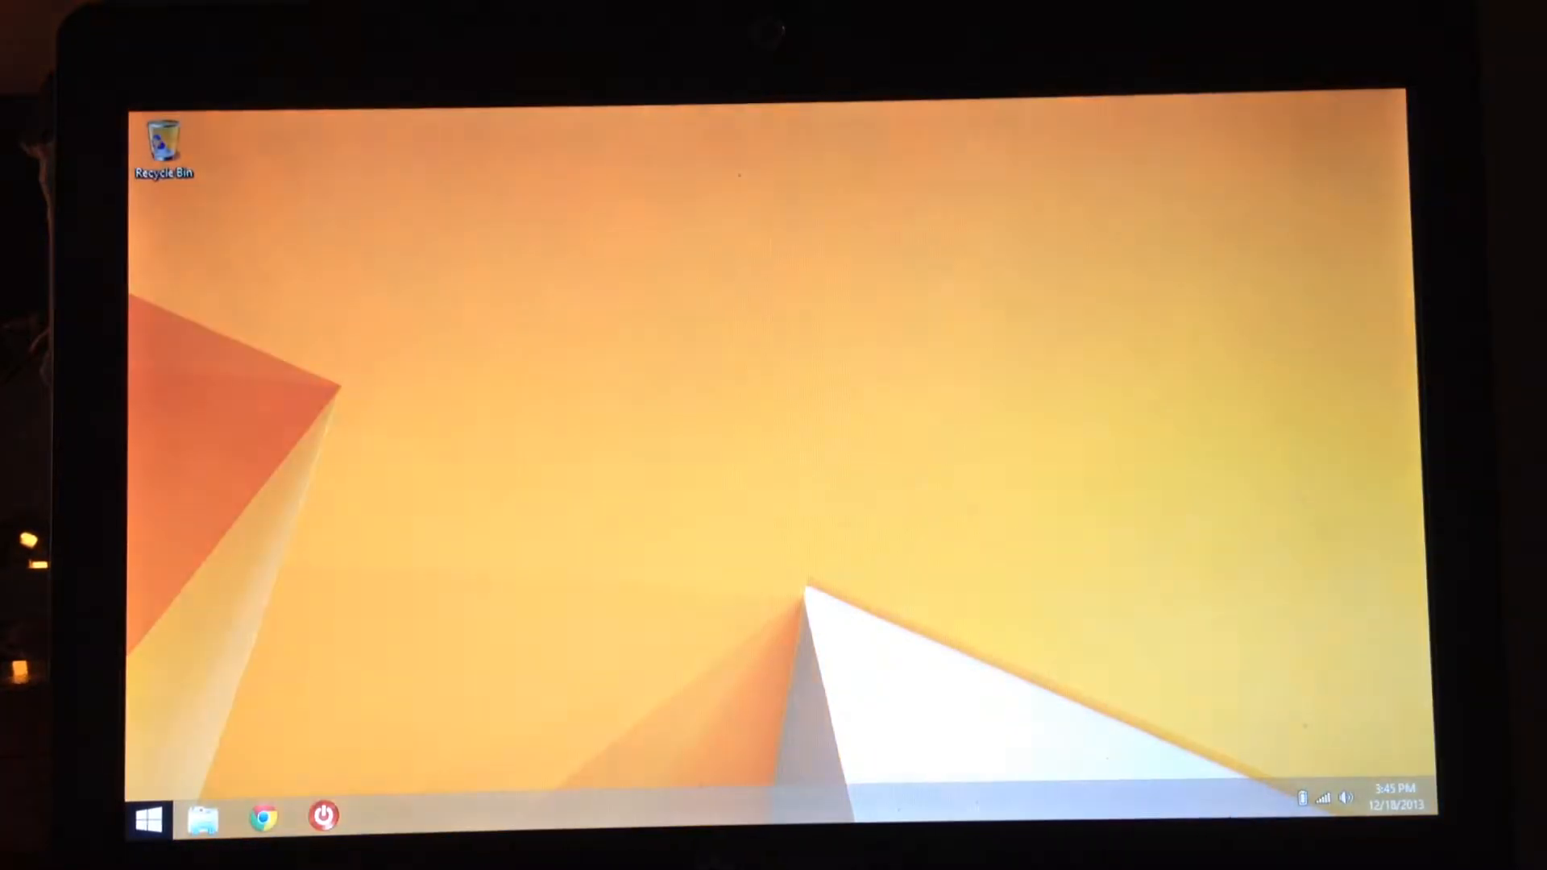
pyautogui.click(146, 820)
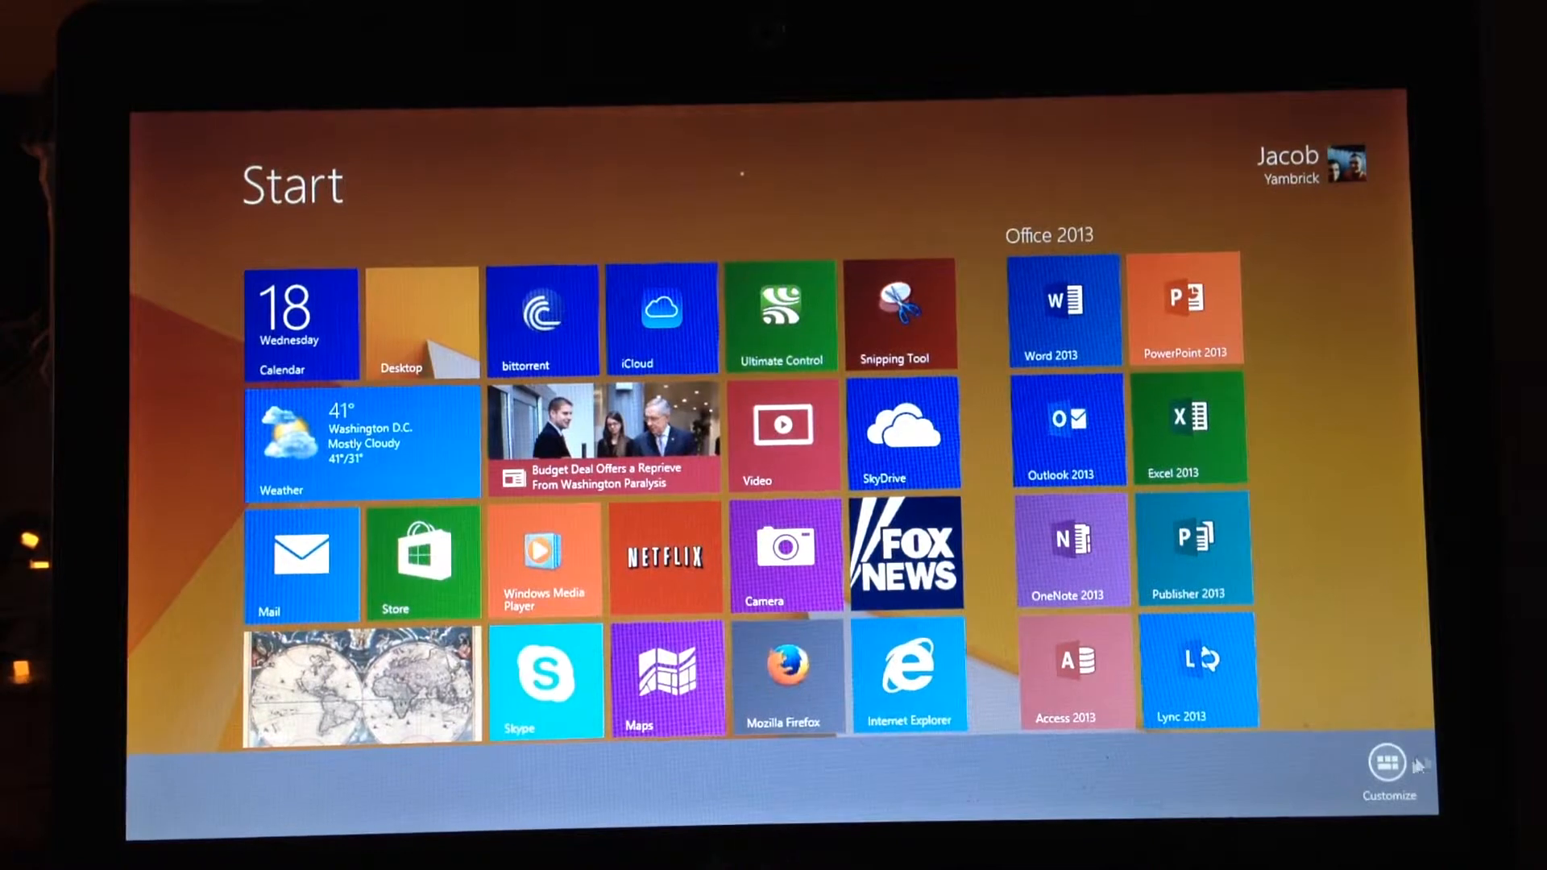
pyautogui.click(1387, 774)
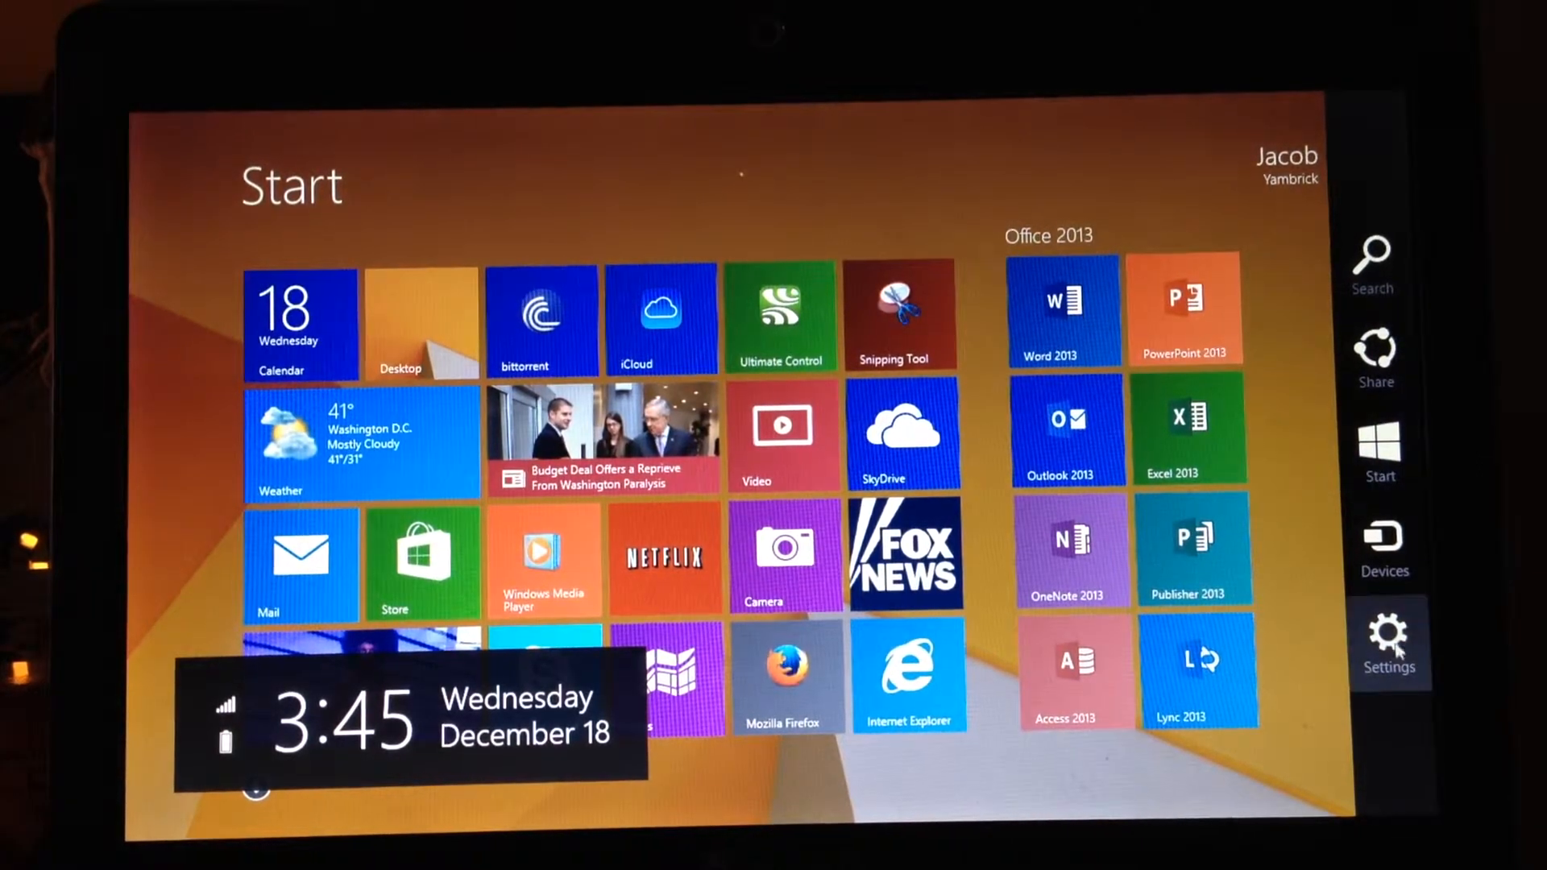
# Preview the Personalize colours in Start settings, then go back and open the Tiles pane.
pyautogui.click(1387, 636)
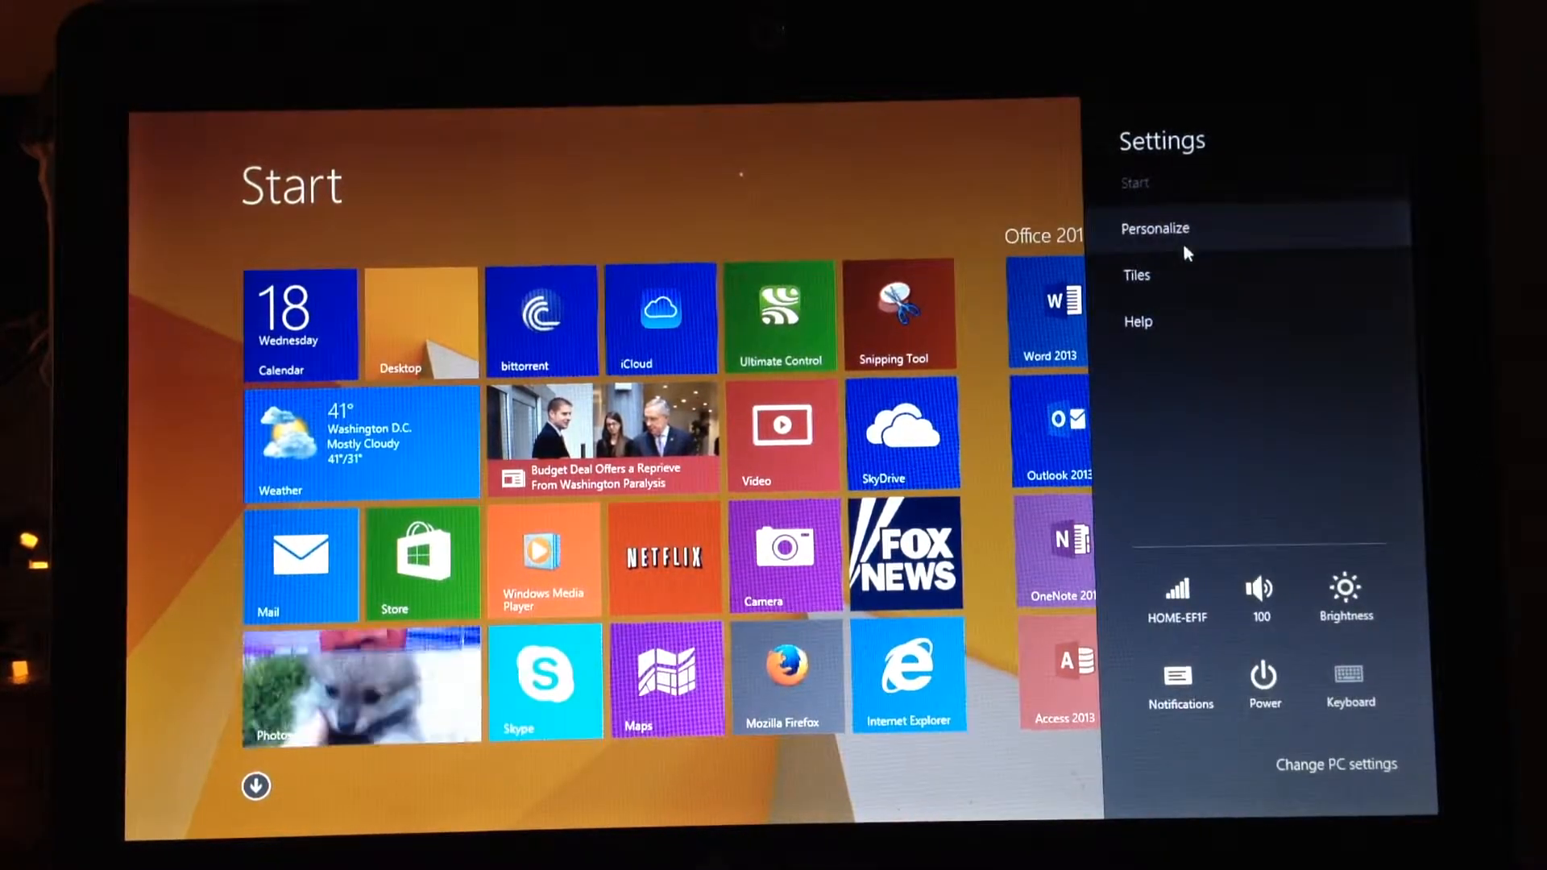
pyautogui.click(1155, 228)
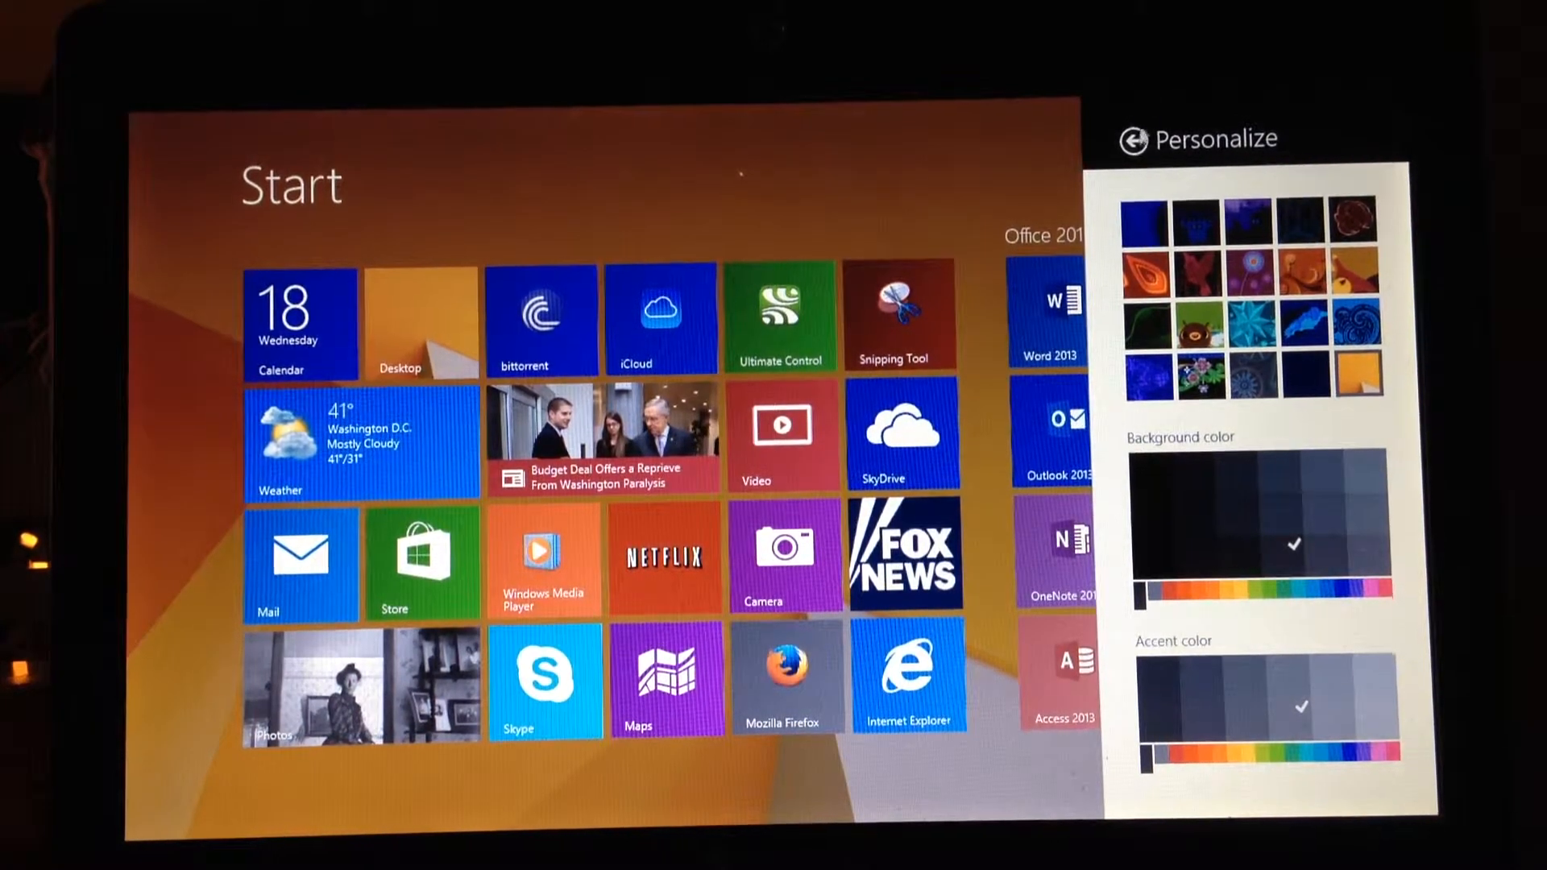
pyautogui.click(1131, 140)
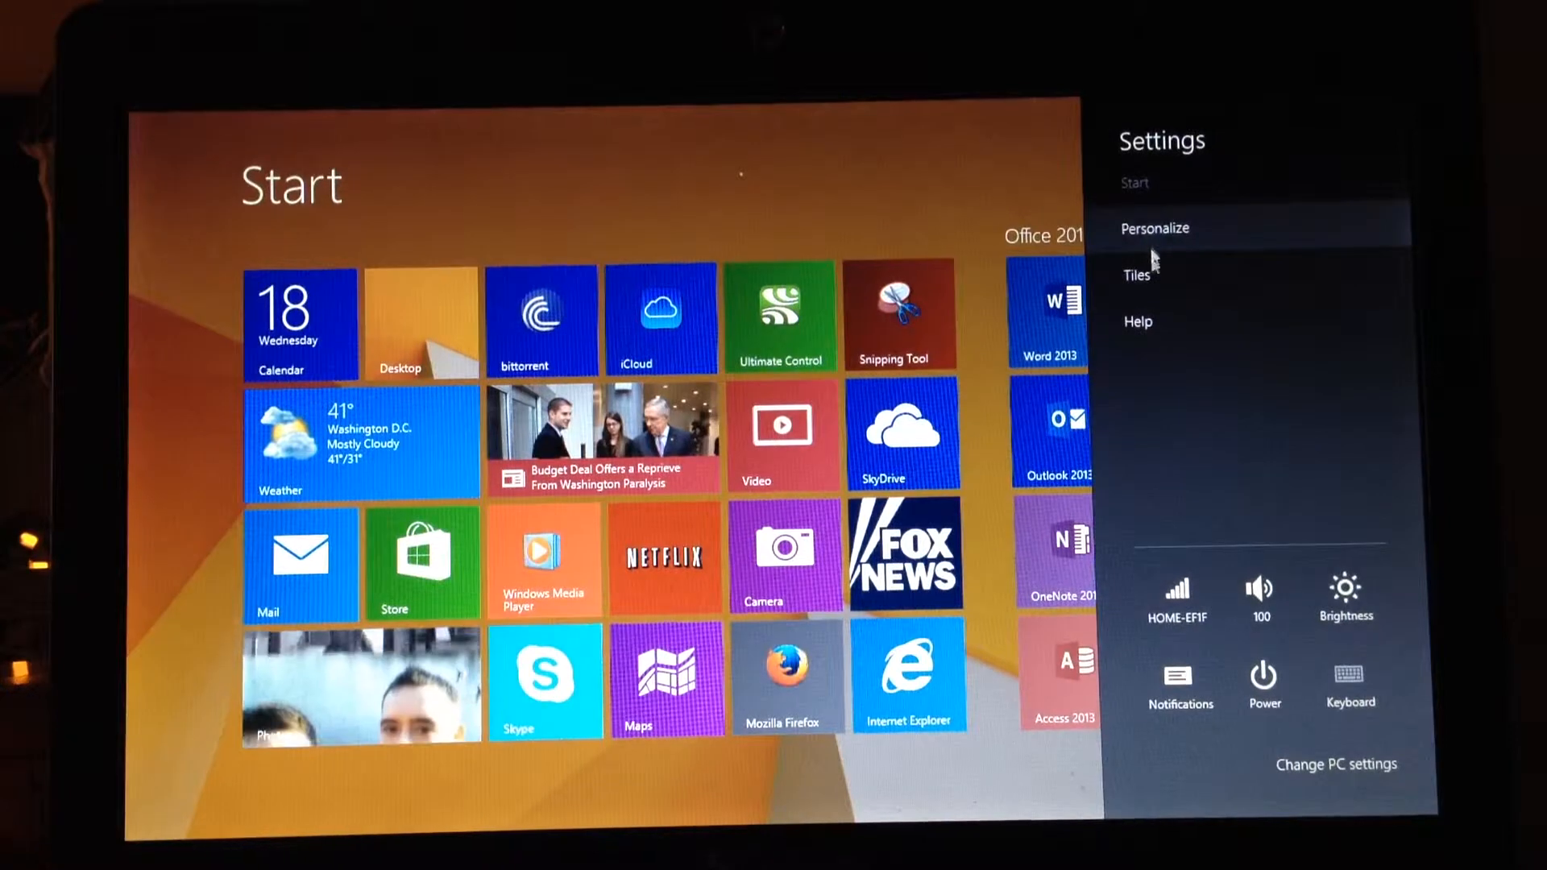
pyautogui.click(1137, 274)
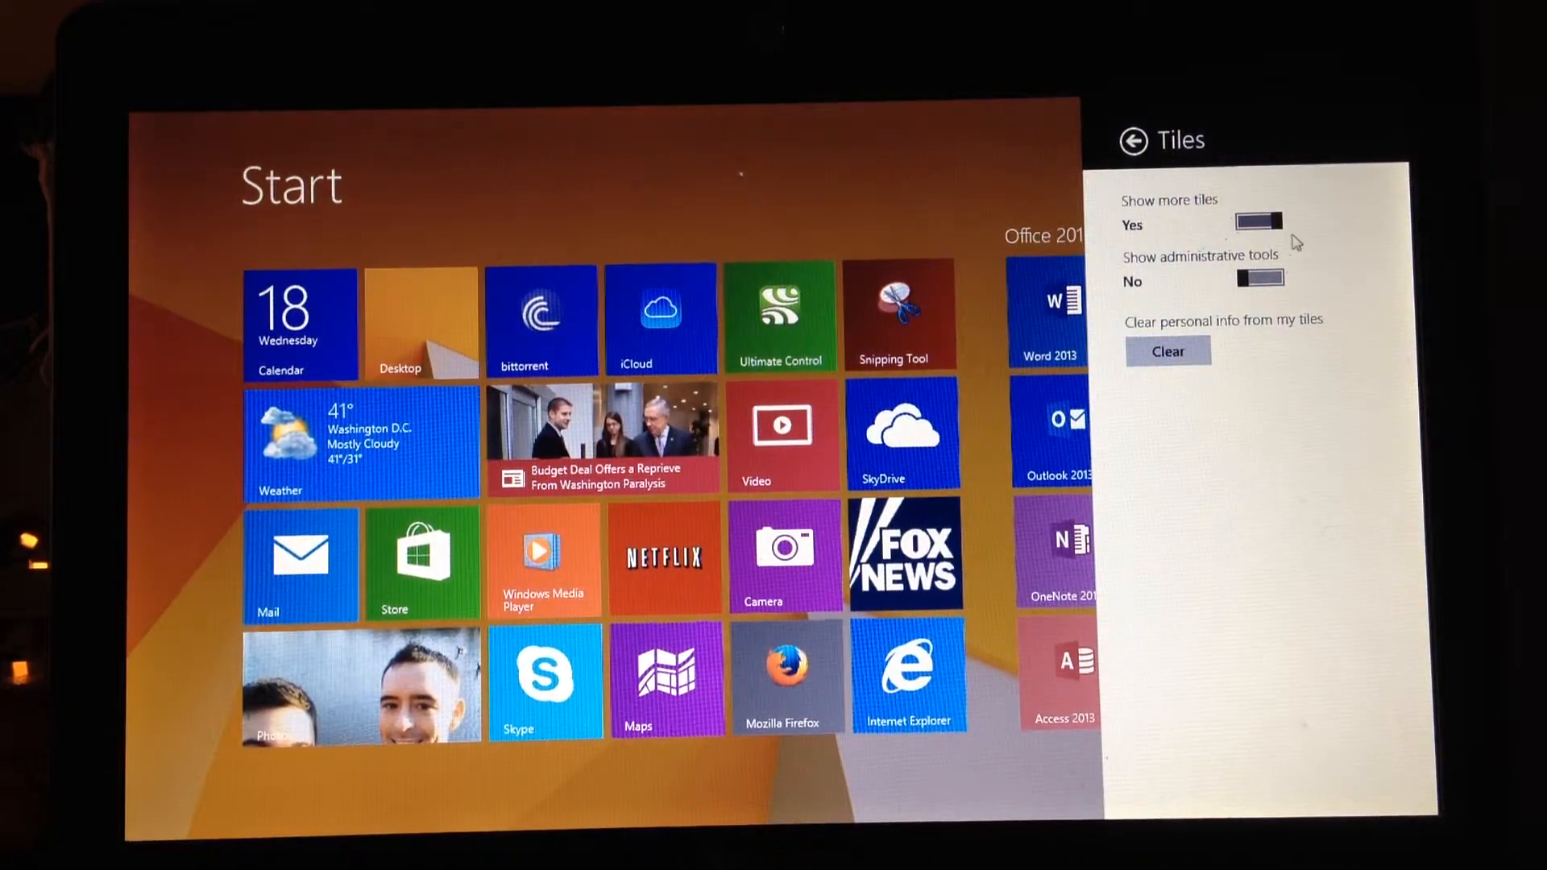
# Turn Show more tiles off, scroll the larger layout, then turn it back on.
pyautogui.click(1257, 222)
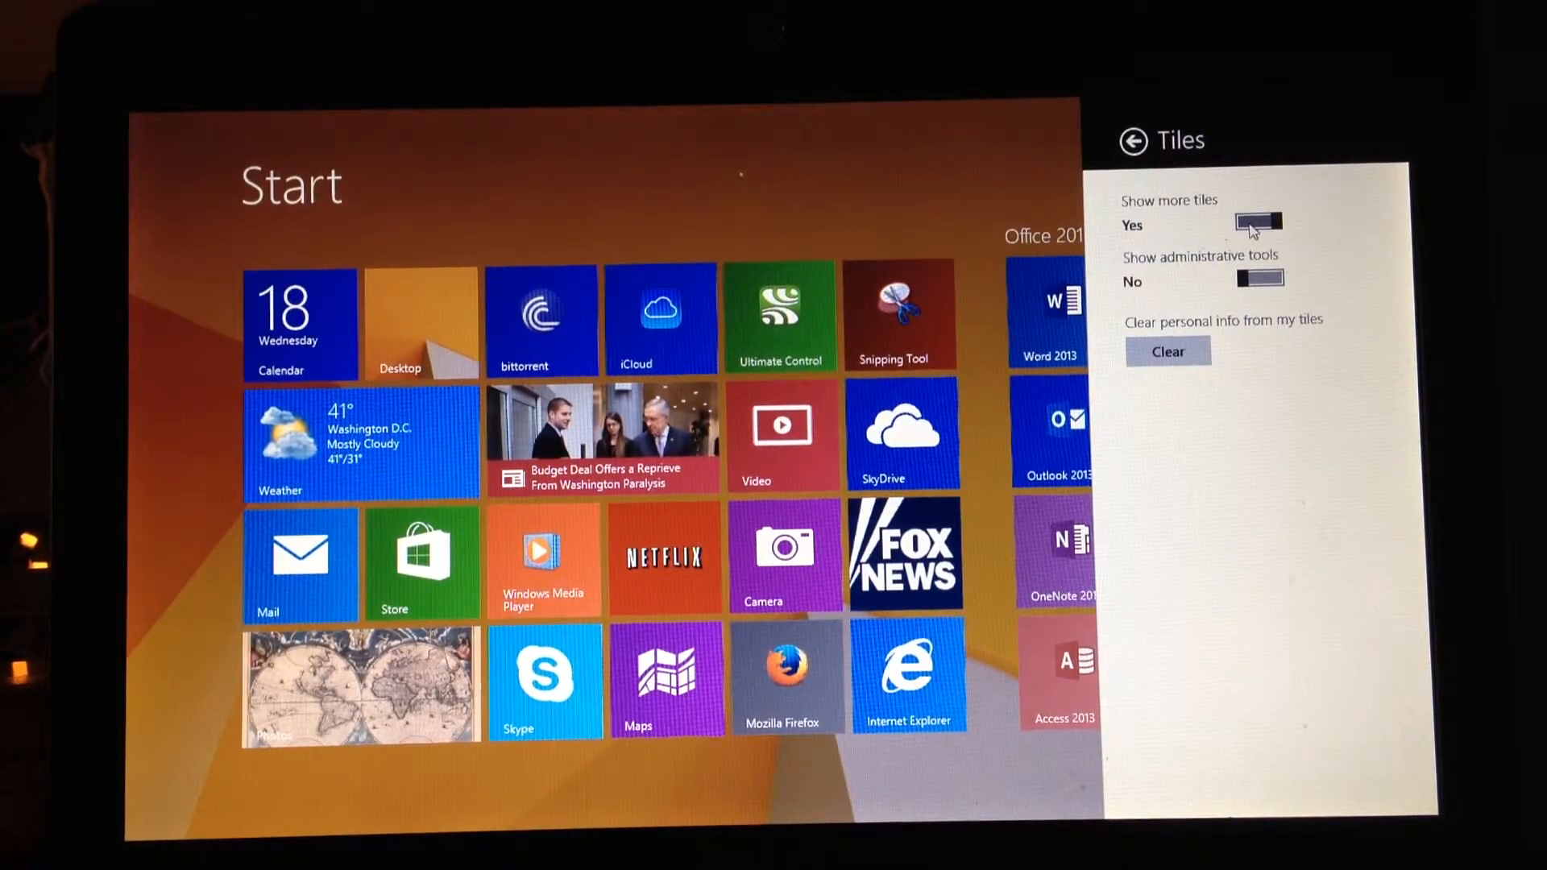
pyautogui.click(1258, 225)
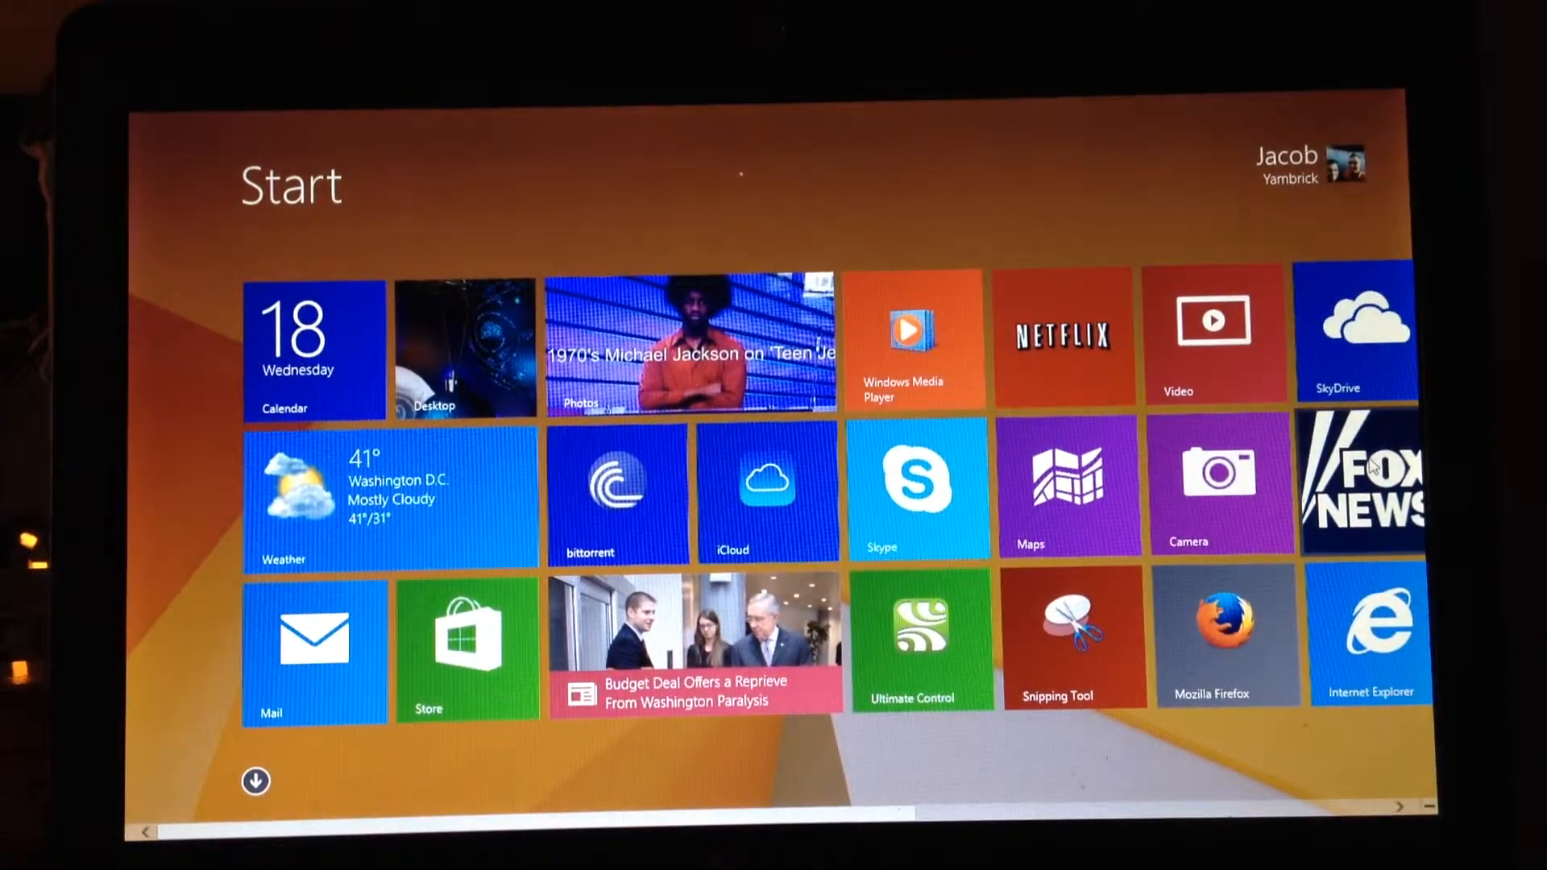
pyautogui.hscroll(3)
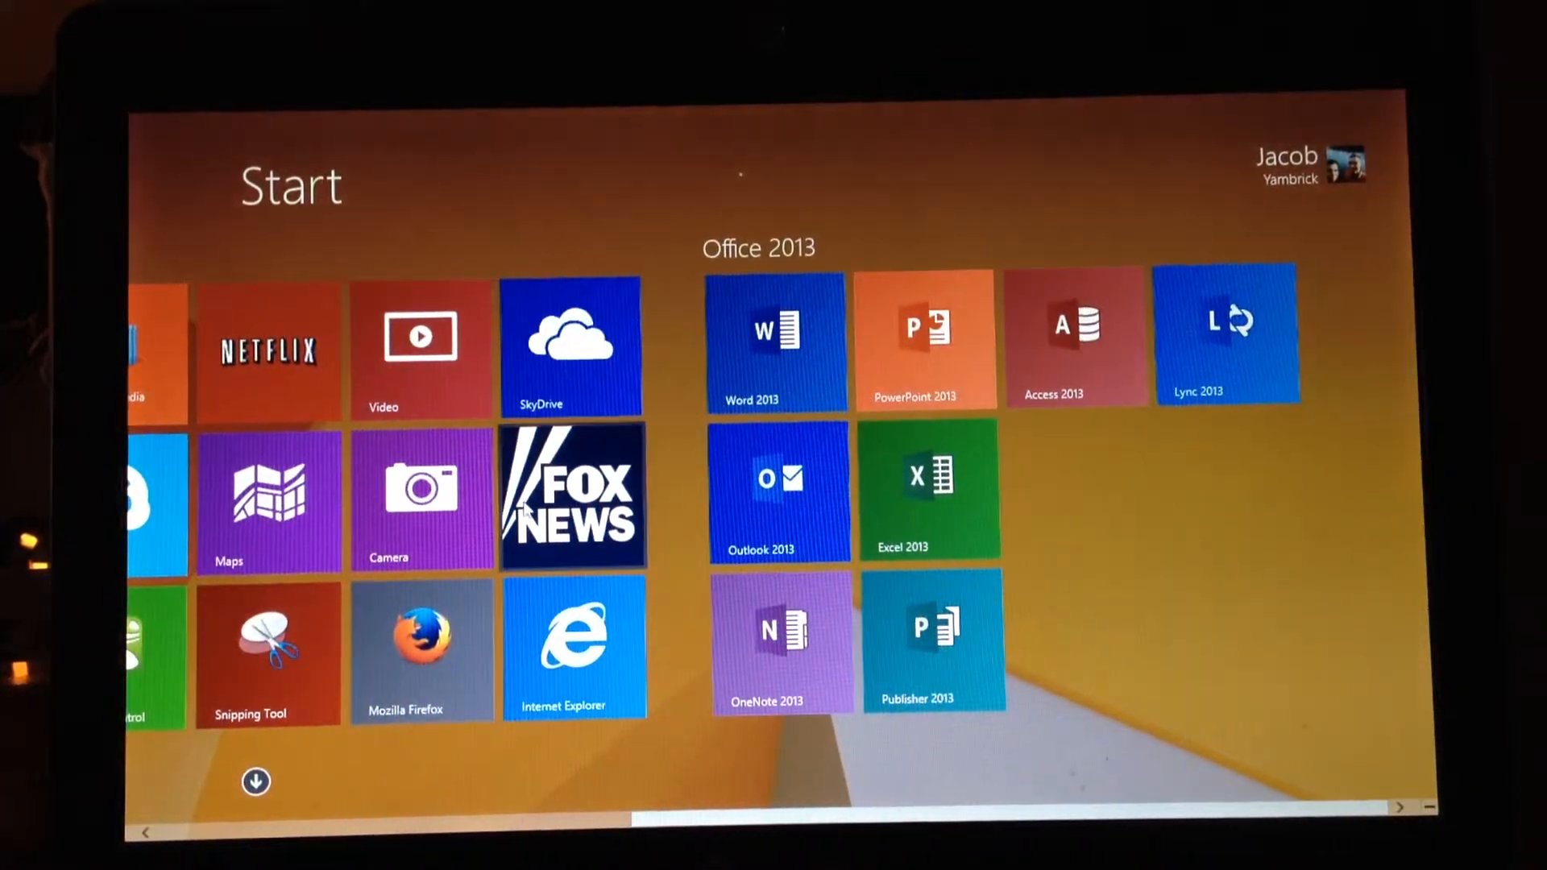
pyautogui.hscroll(-3)
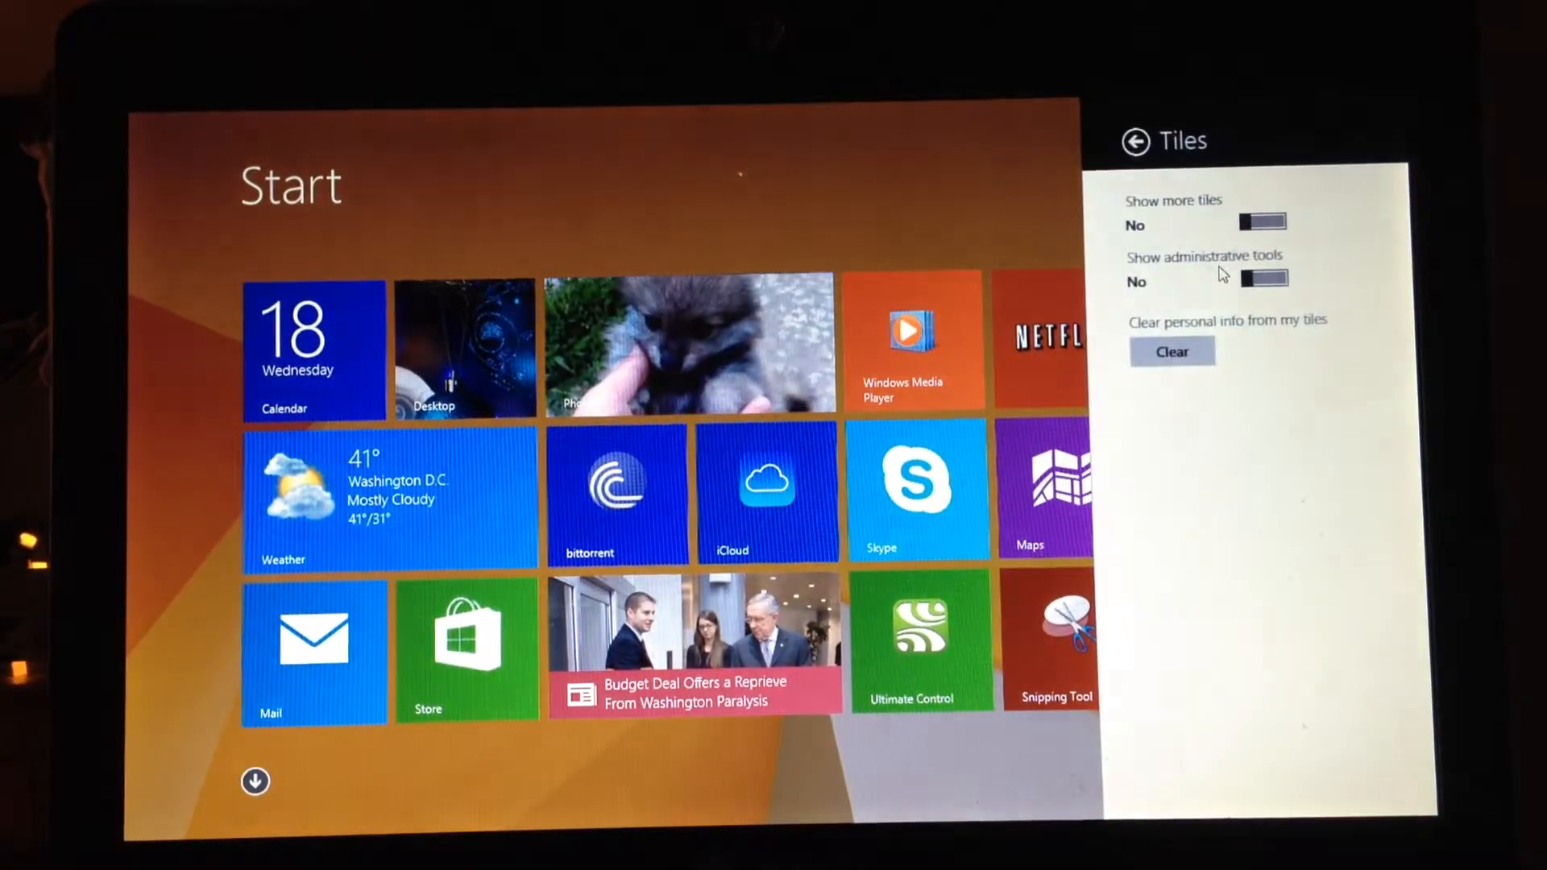
pyautogui.click(1261, 224)
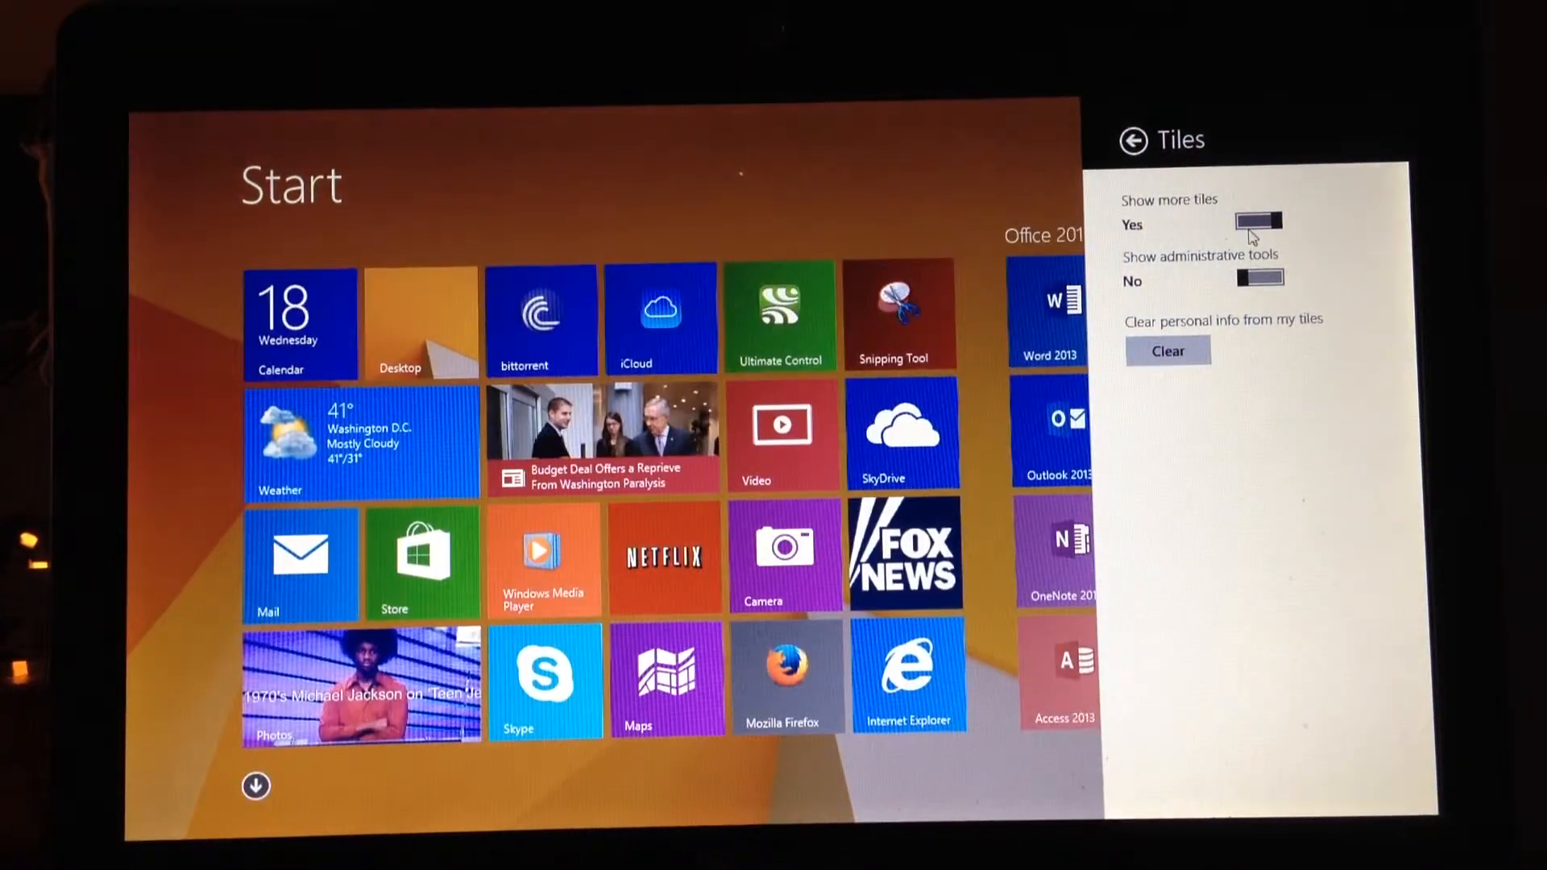
pyautogui.click(1131, 140)
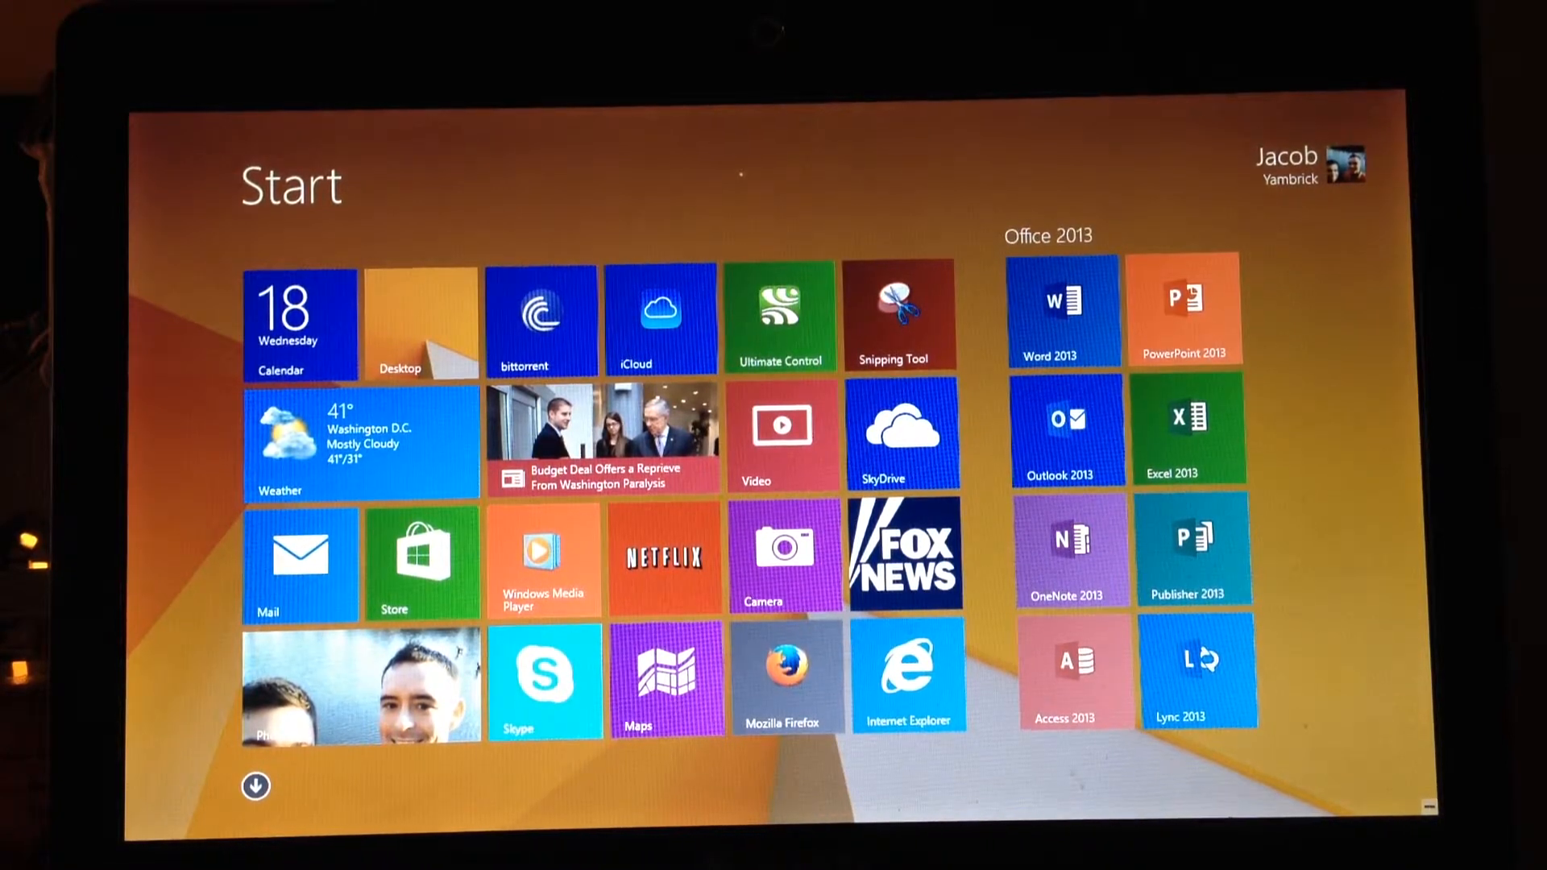
# From the desktop, bring up the Win+X quick system-tools menu.
pyautogui.click(421, 326)
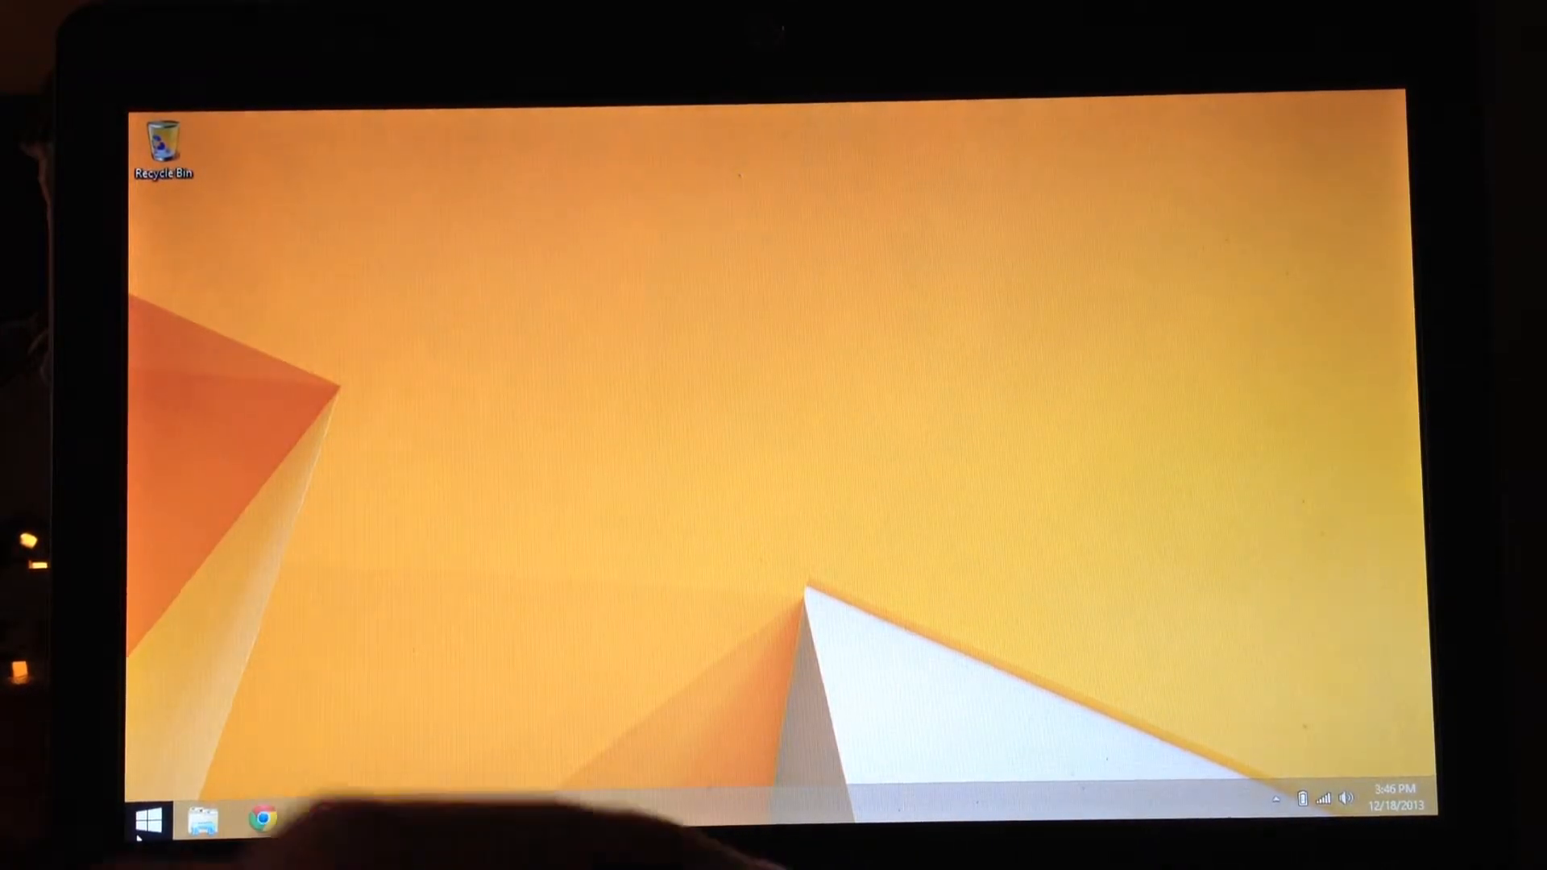
pyautogui.rightClick(148, 820)
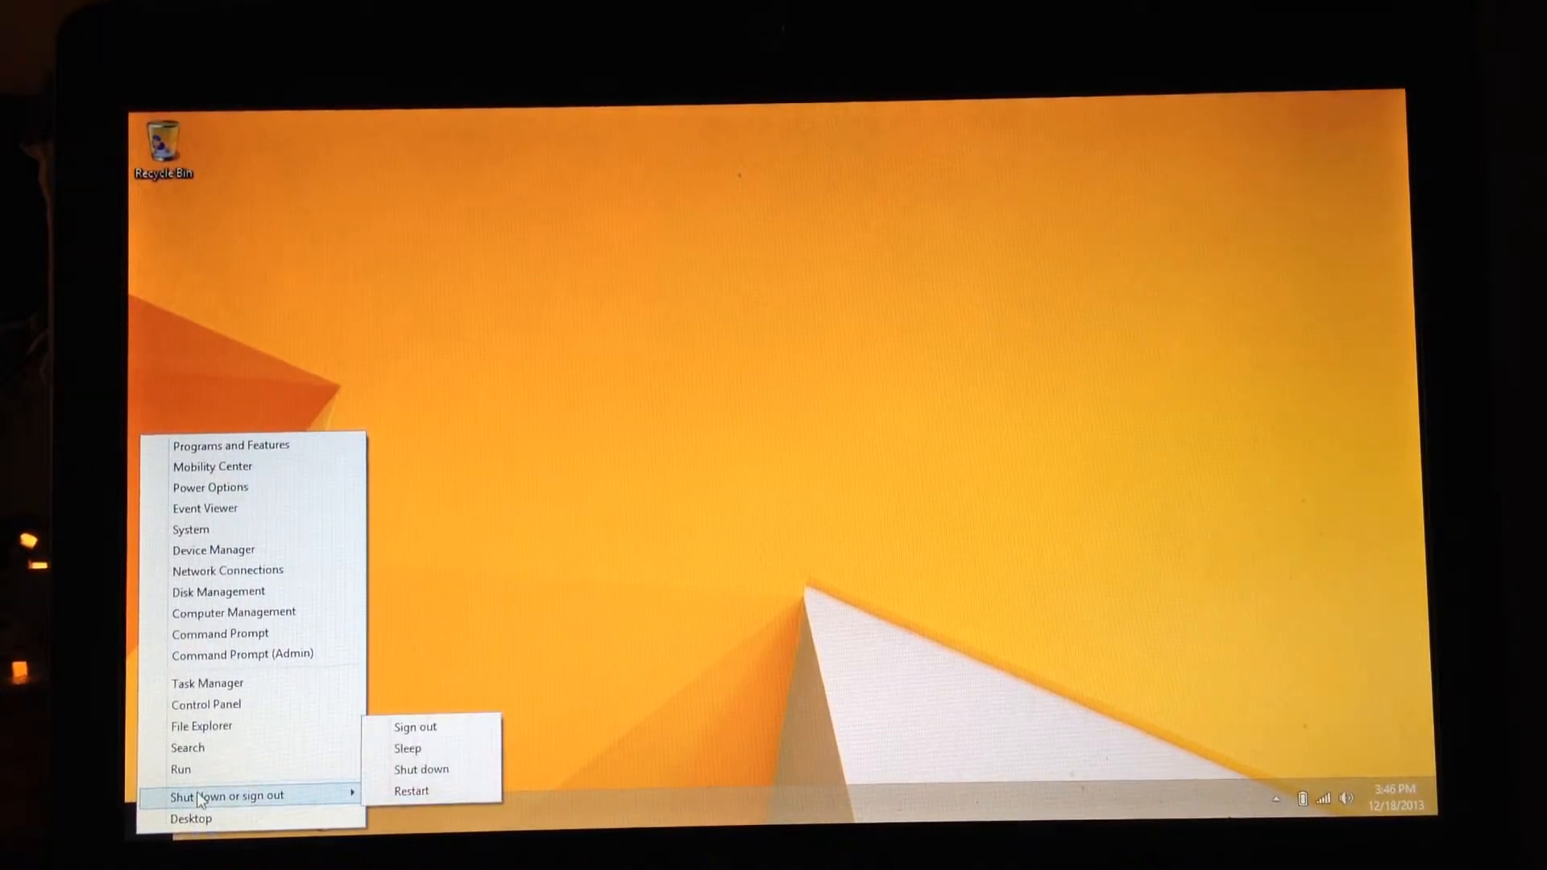
pyautogui.moveTo(180, 769)
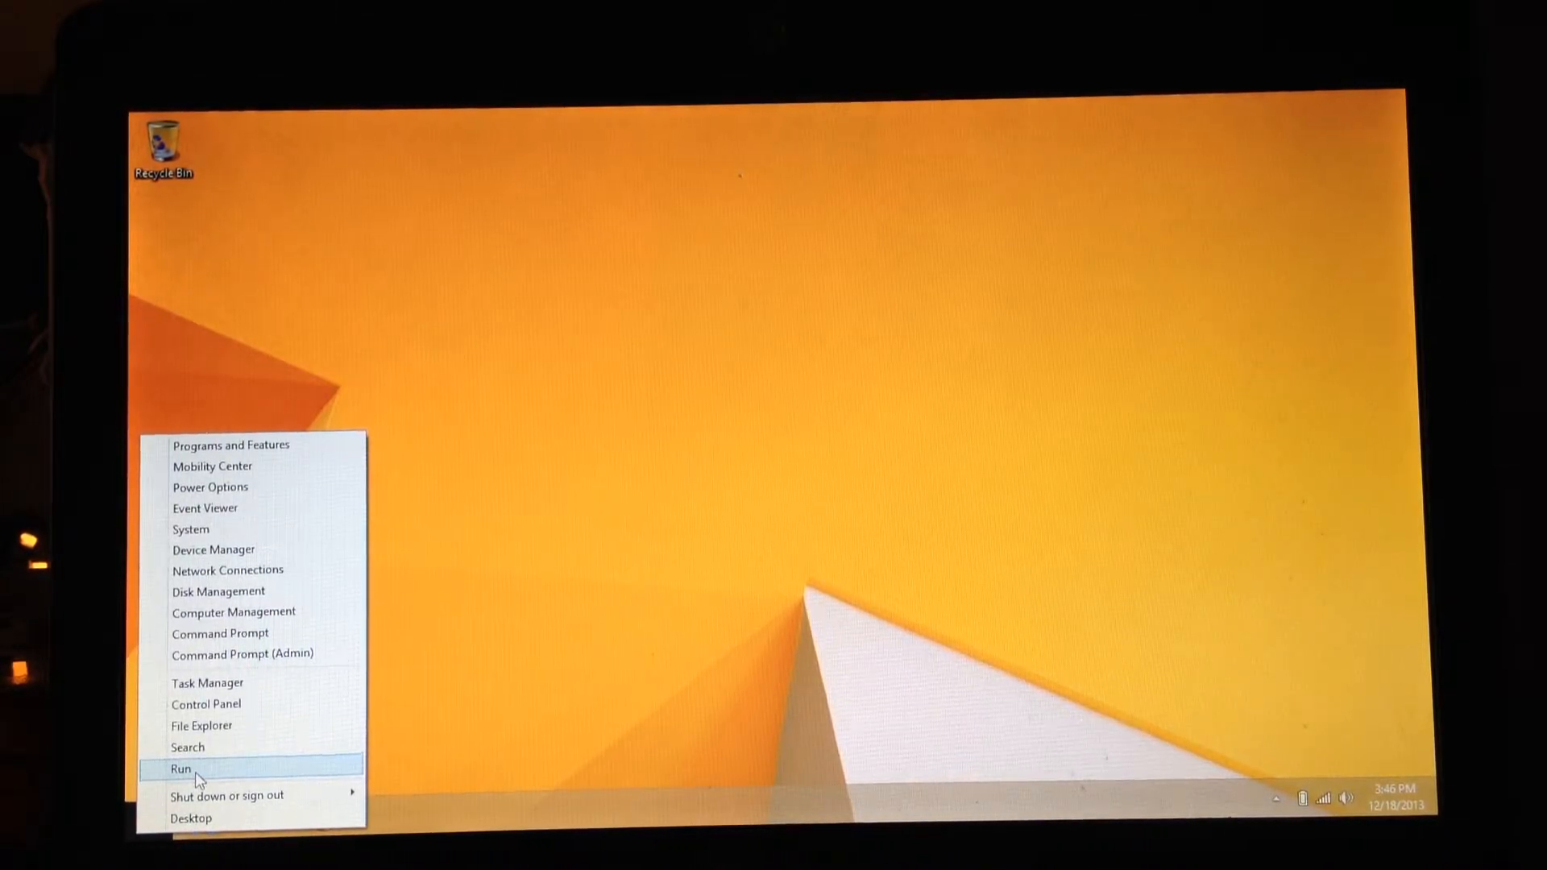
pyautogui.moveTo(201, 726)
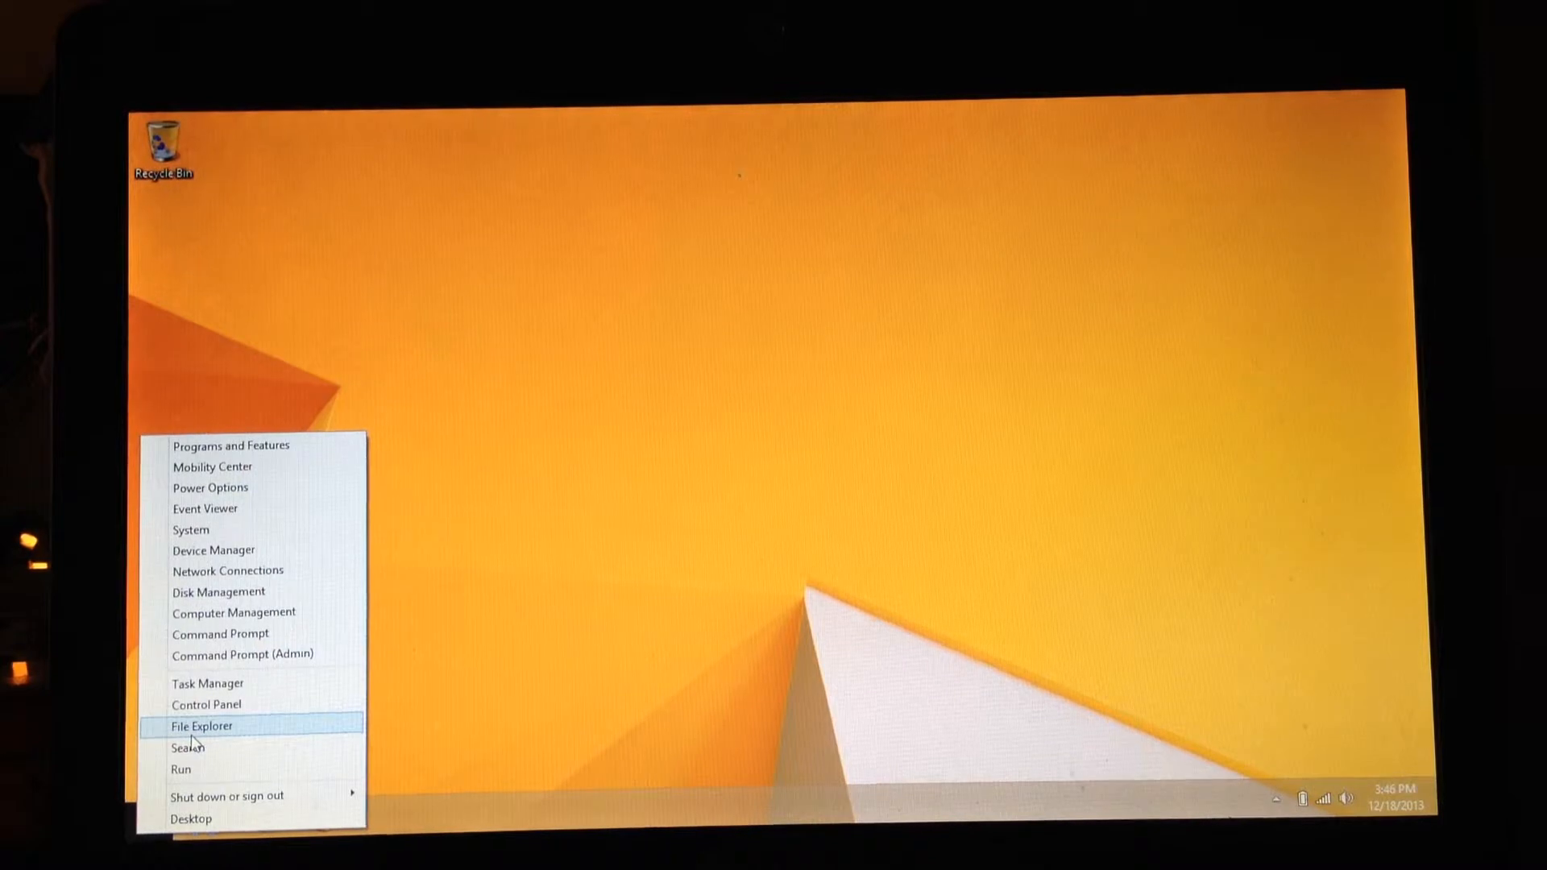
pyautogui.moveTo(205, 704)
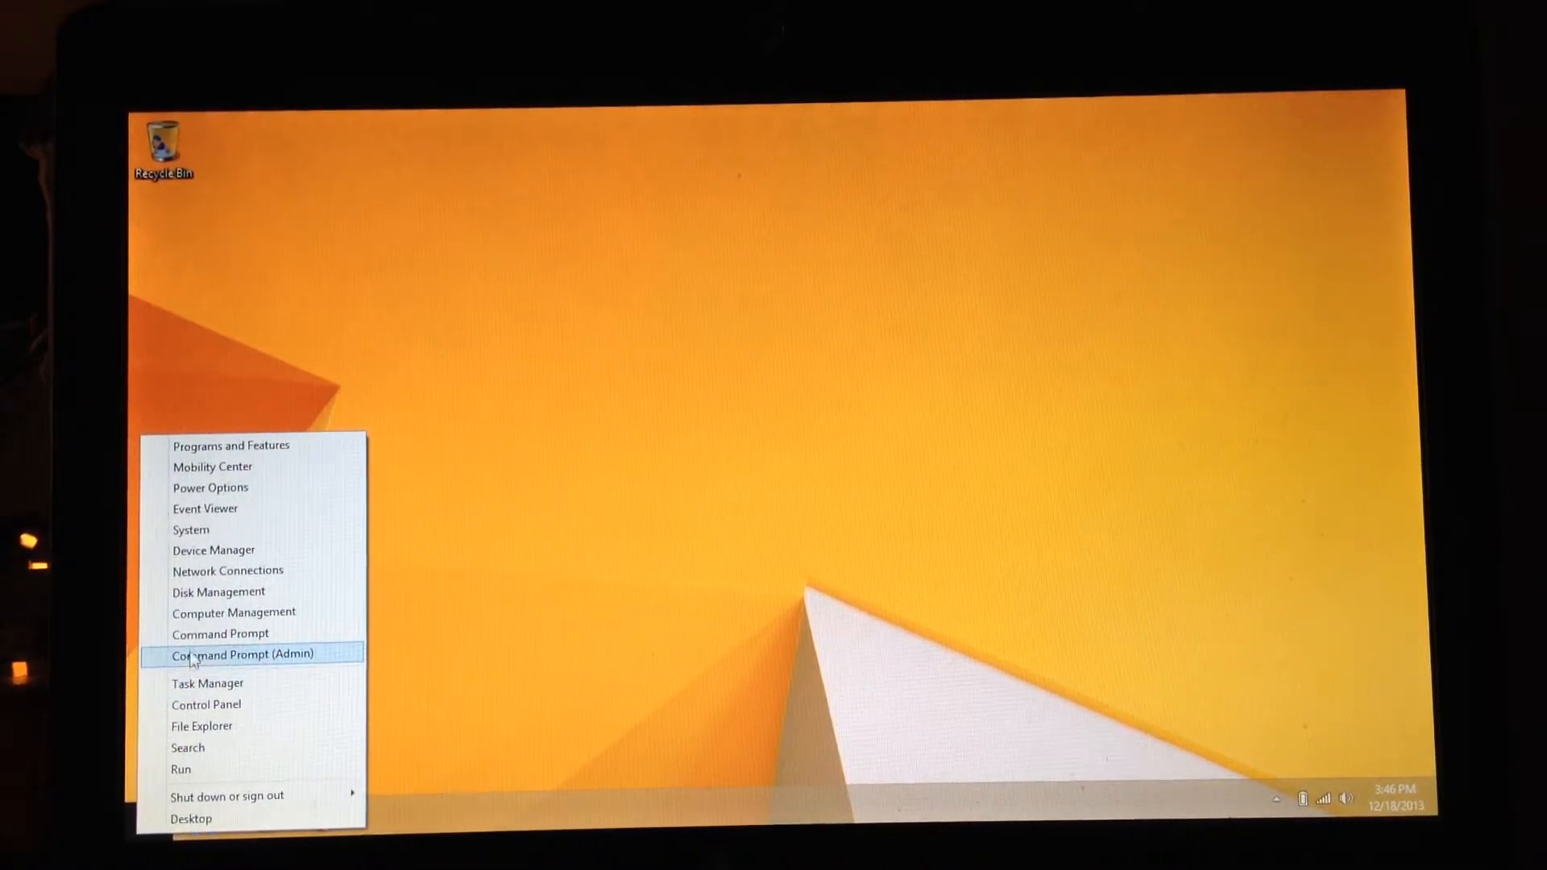
pyautogui.moveTo(227, 571)
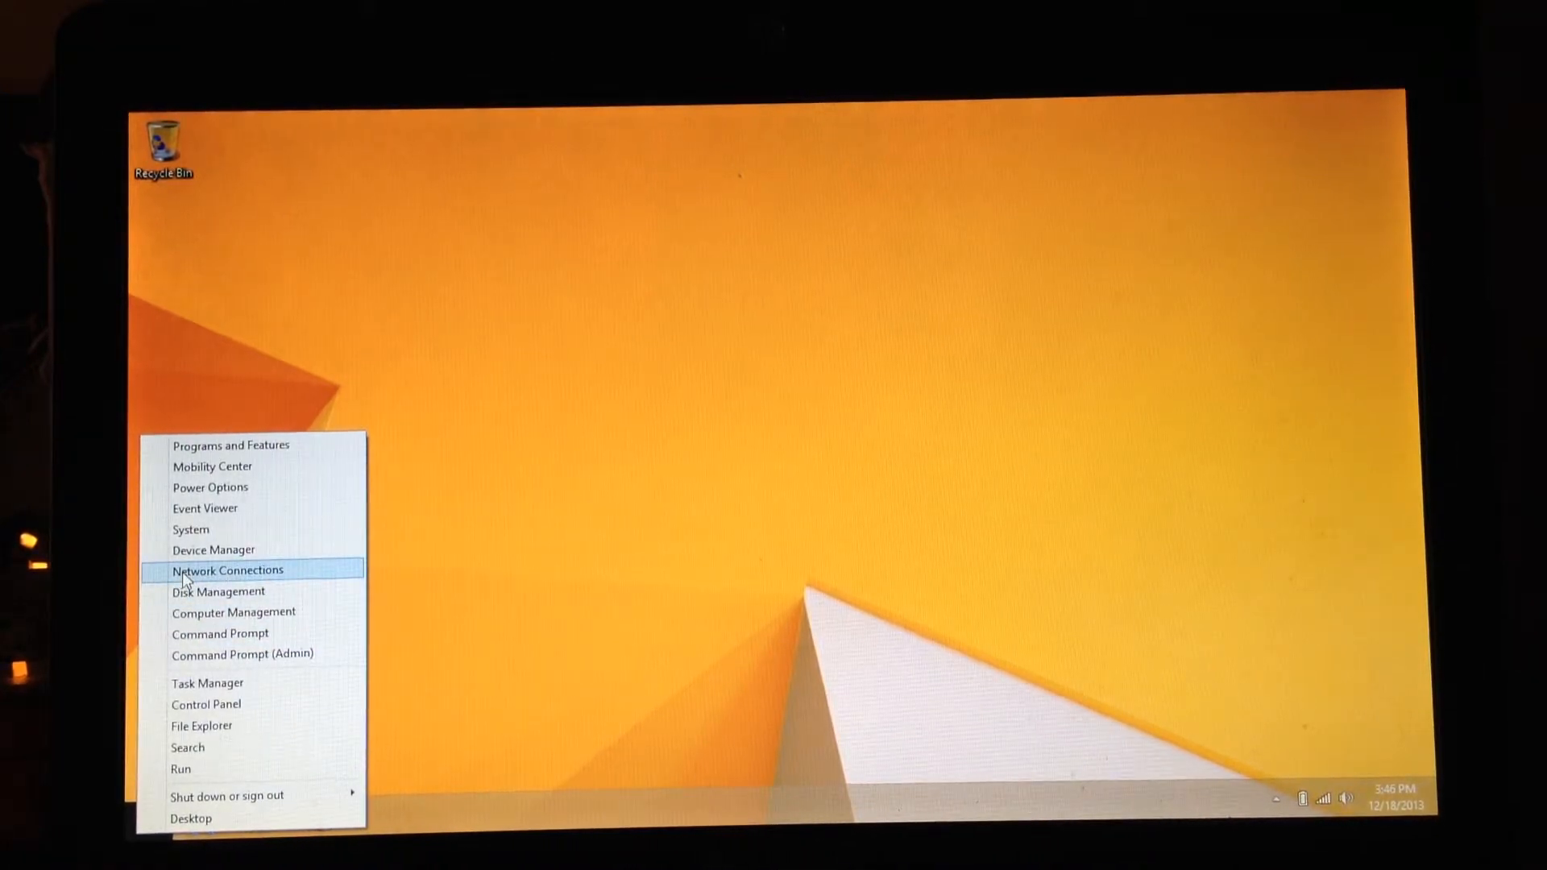
pyautogui.moveTo(212, 549)
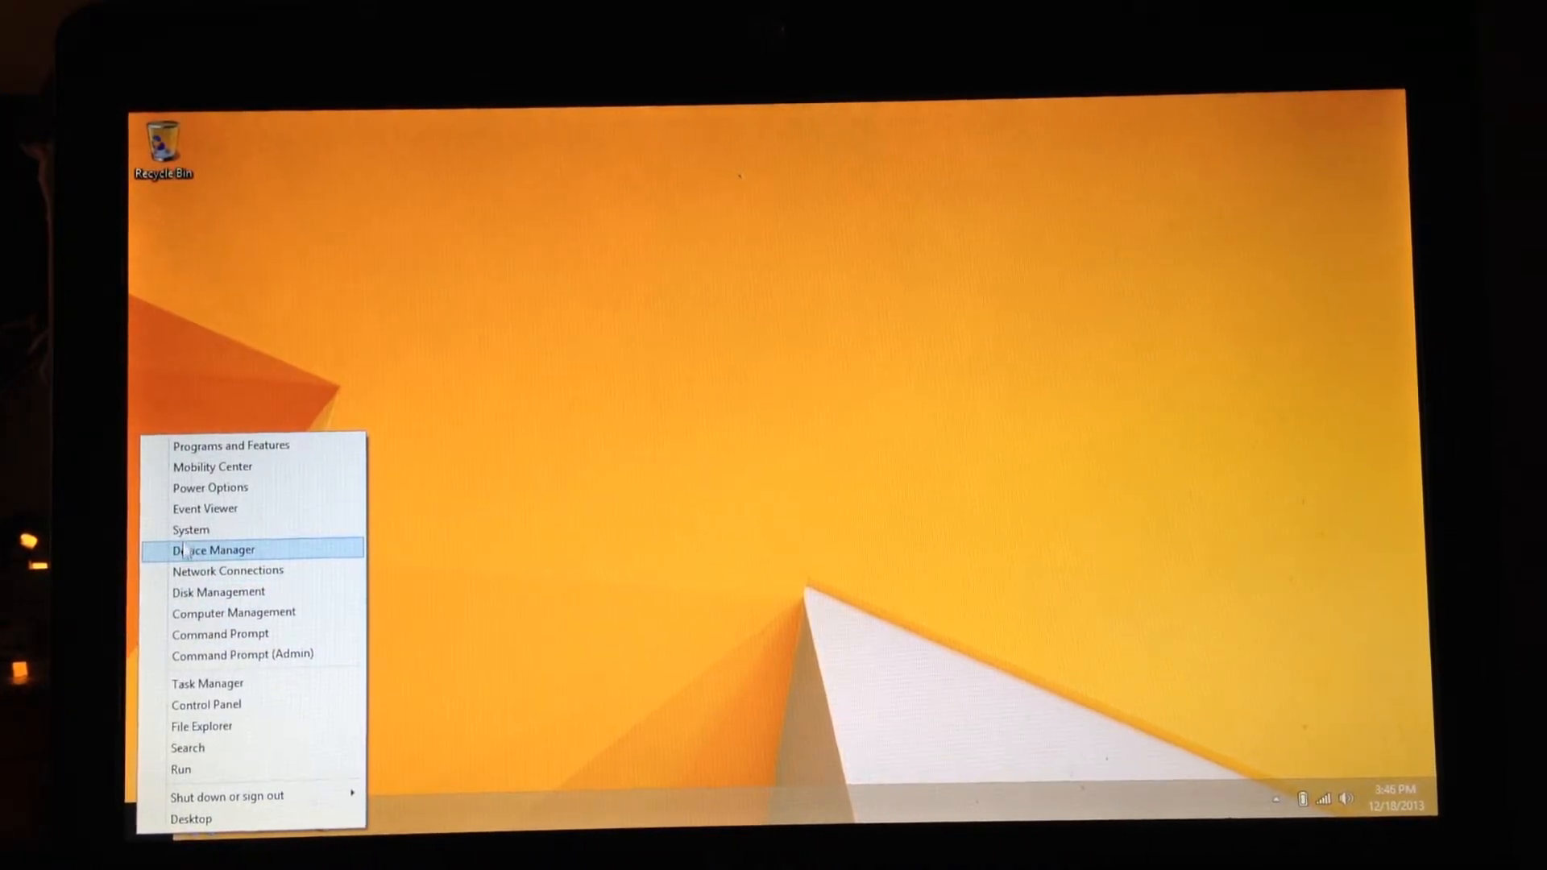
pyautogui.moveTo(210, 487)
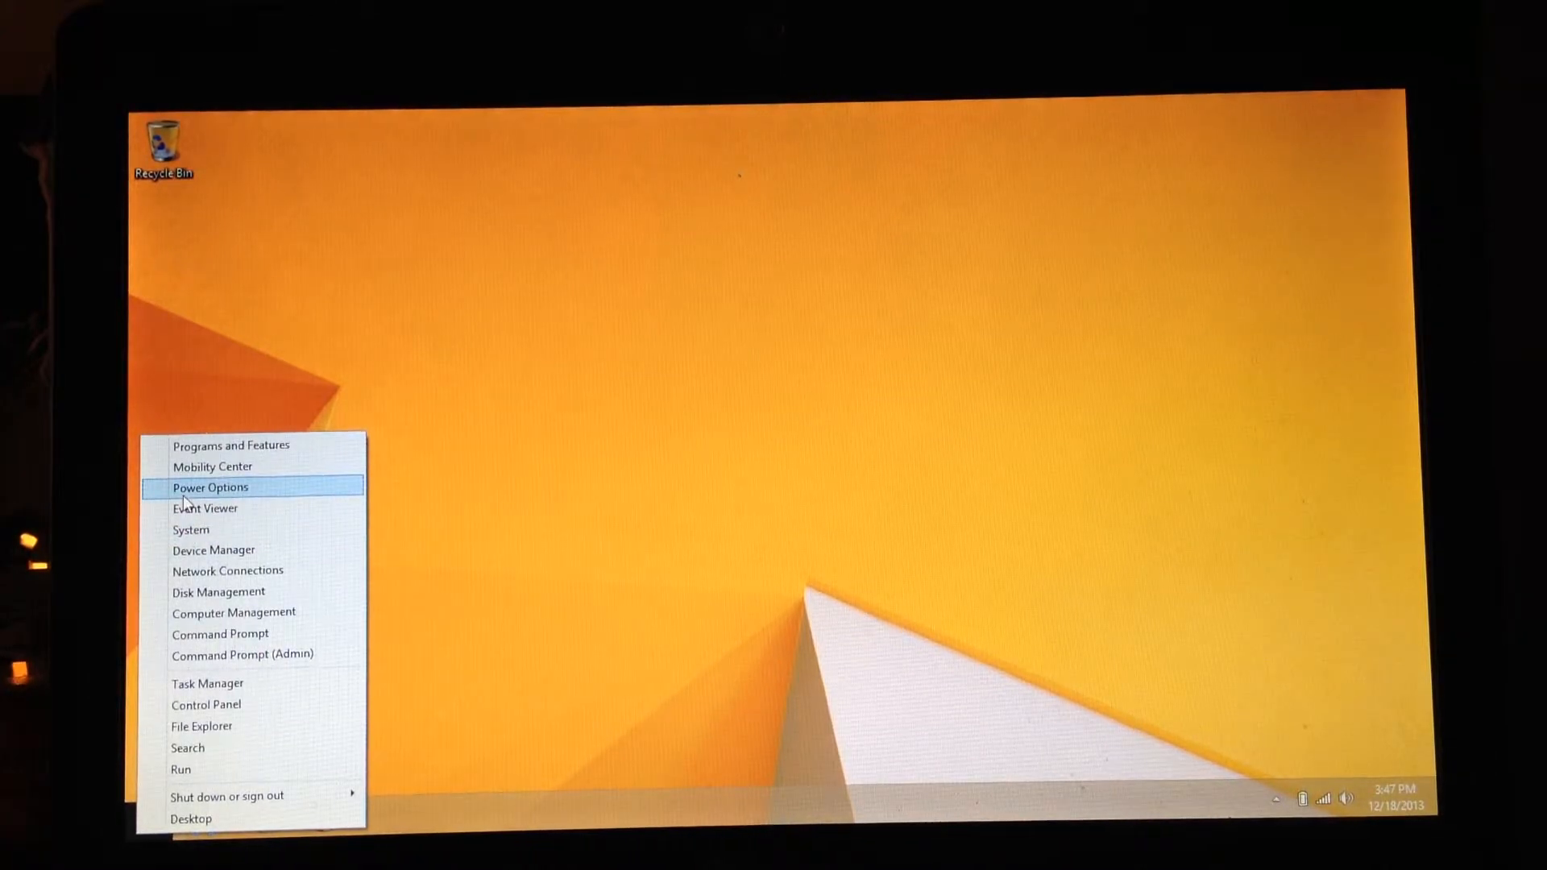
pyautogui.moveTo(211, 465)
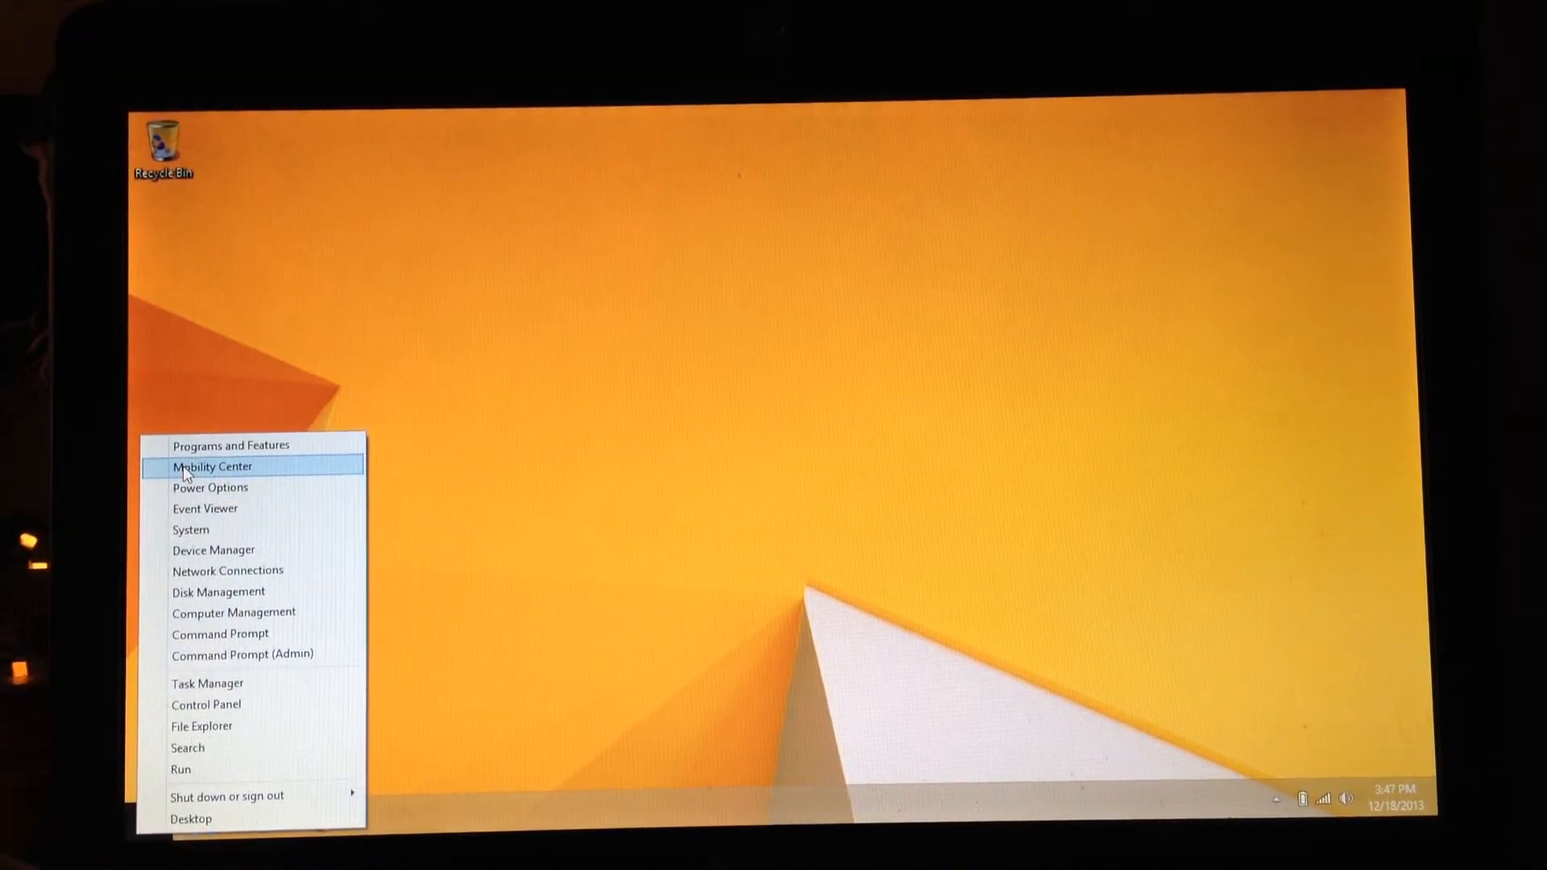
pyautogui.moveTo(232, 445)
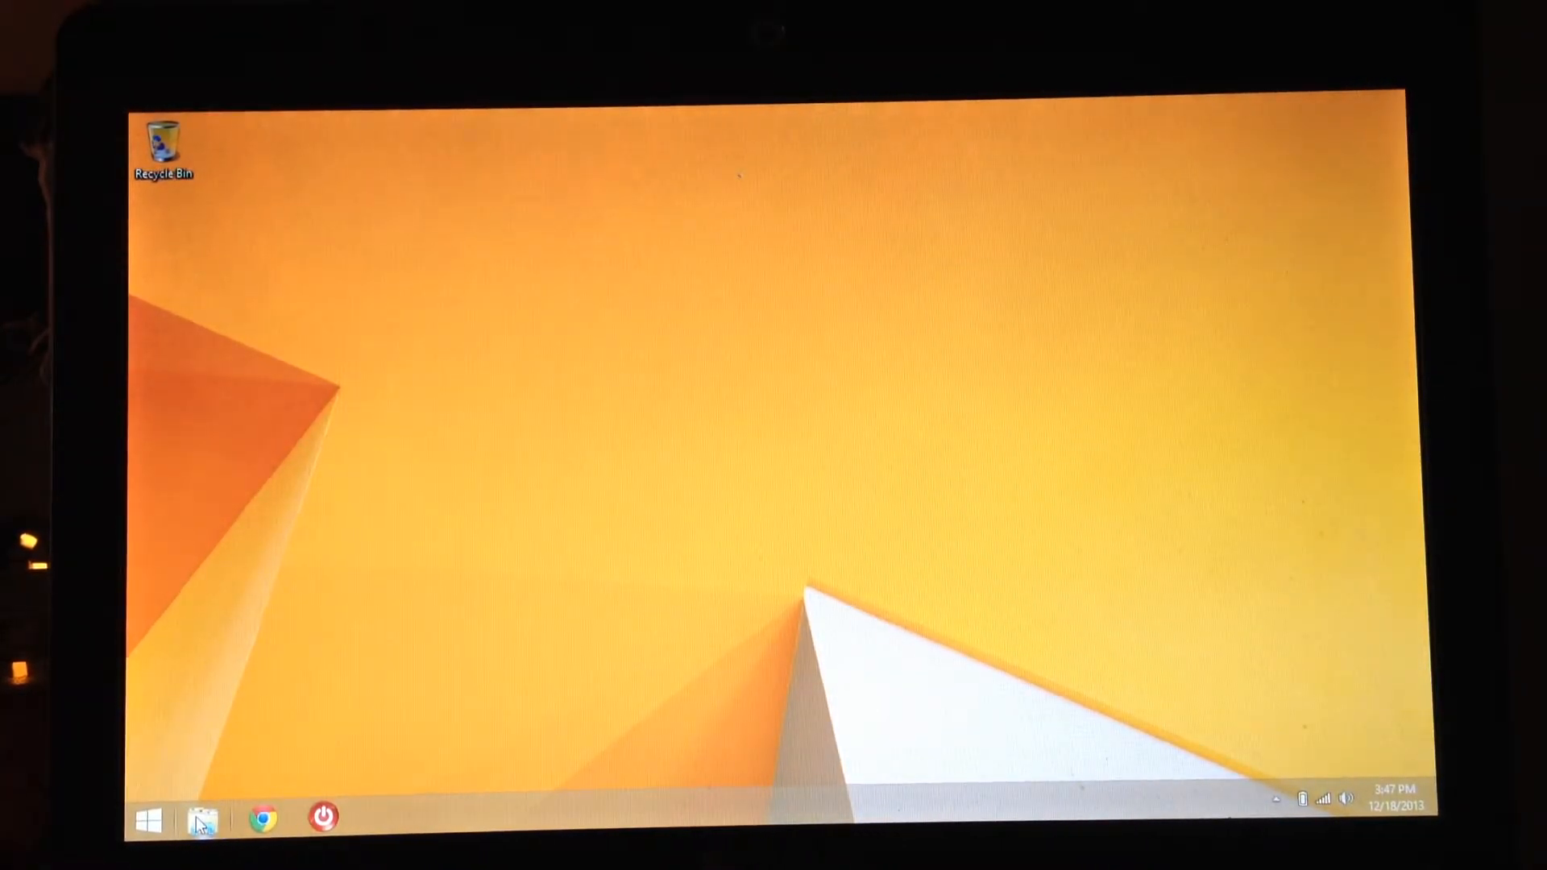
pyautogui.moveTo(202, 821)
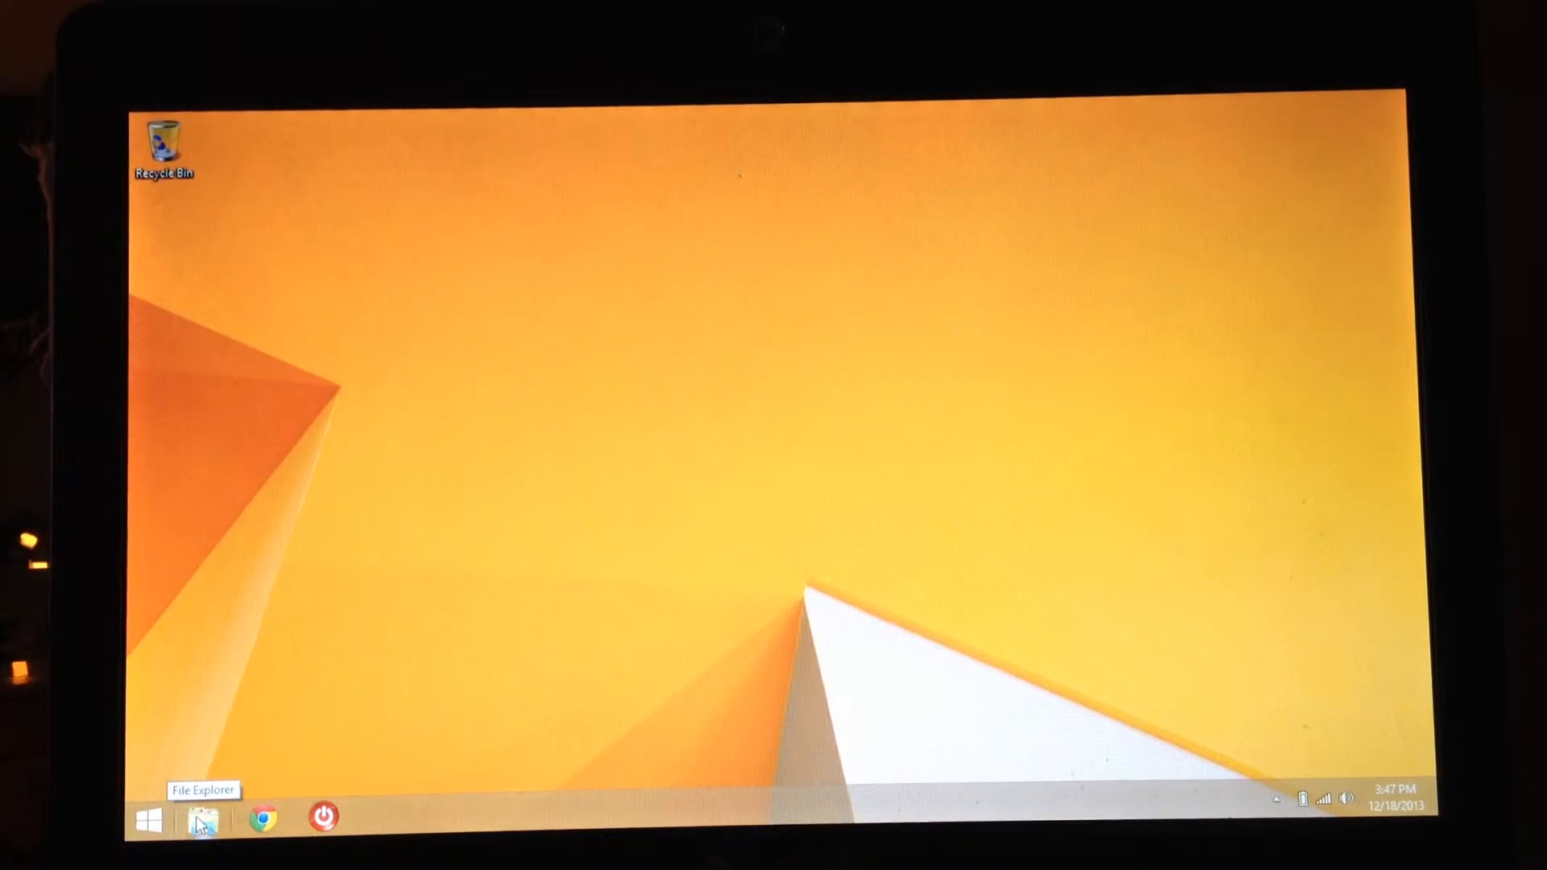
pyautogui.rightClick(202, 818)
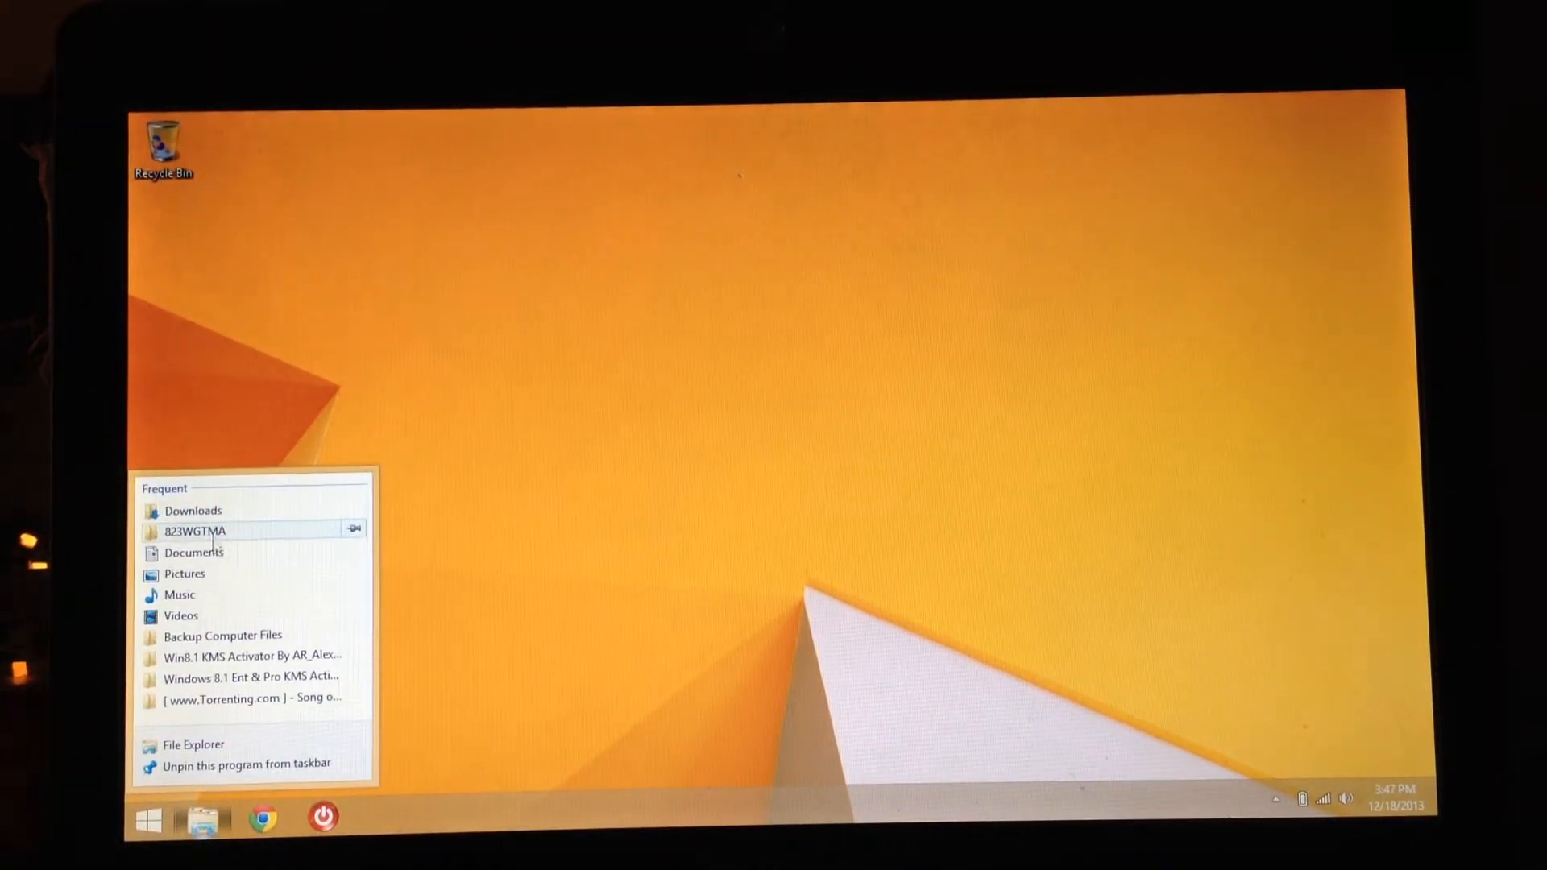
pyautogui.moveTo(256, 655)
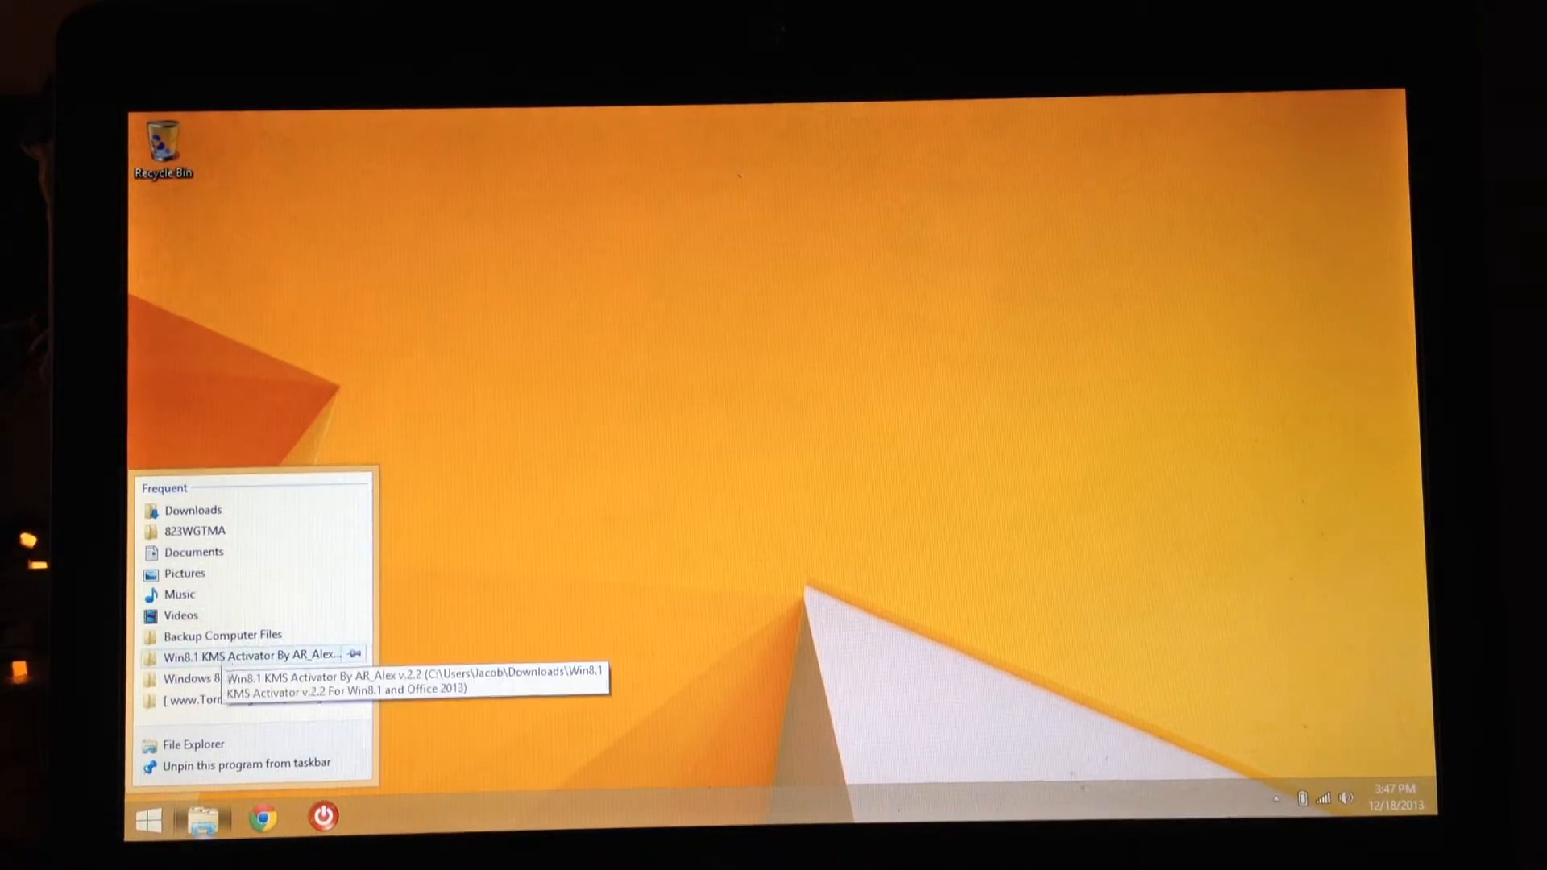
pyautogui.moveTo(181, 615)
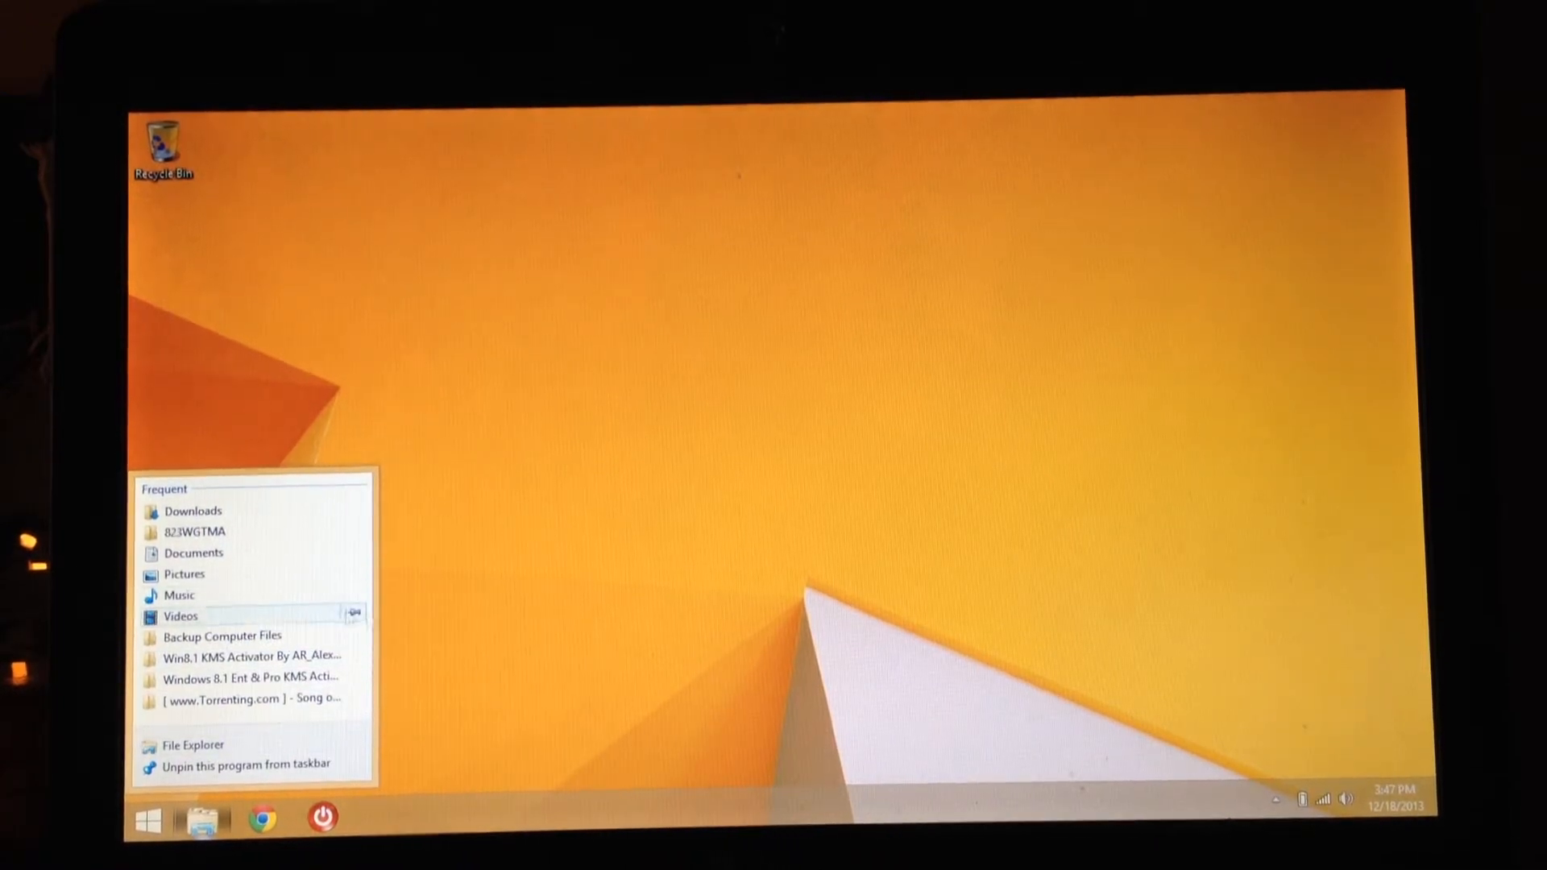
pyautogui.click(529, 696)
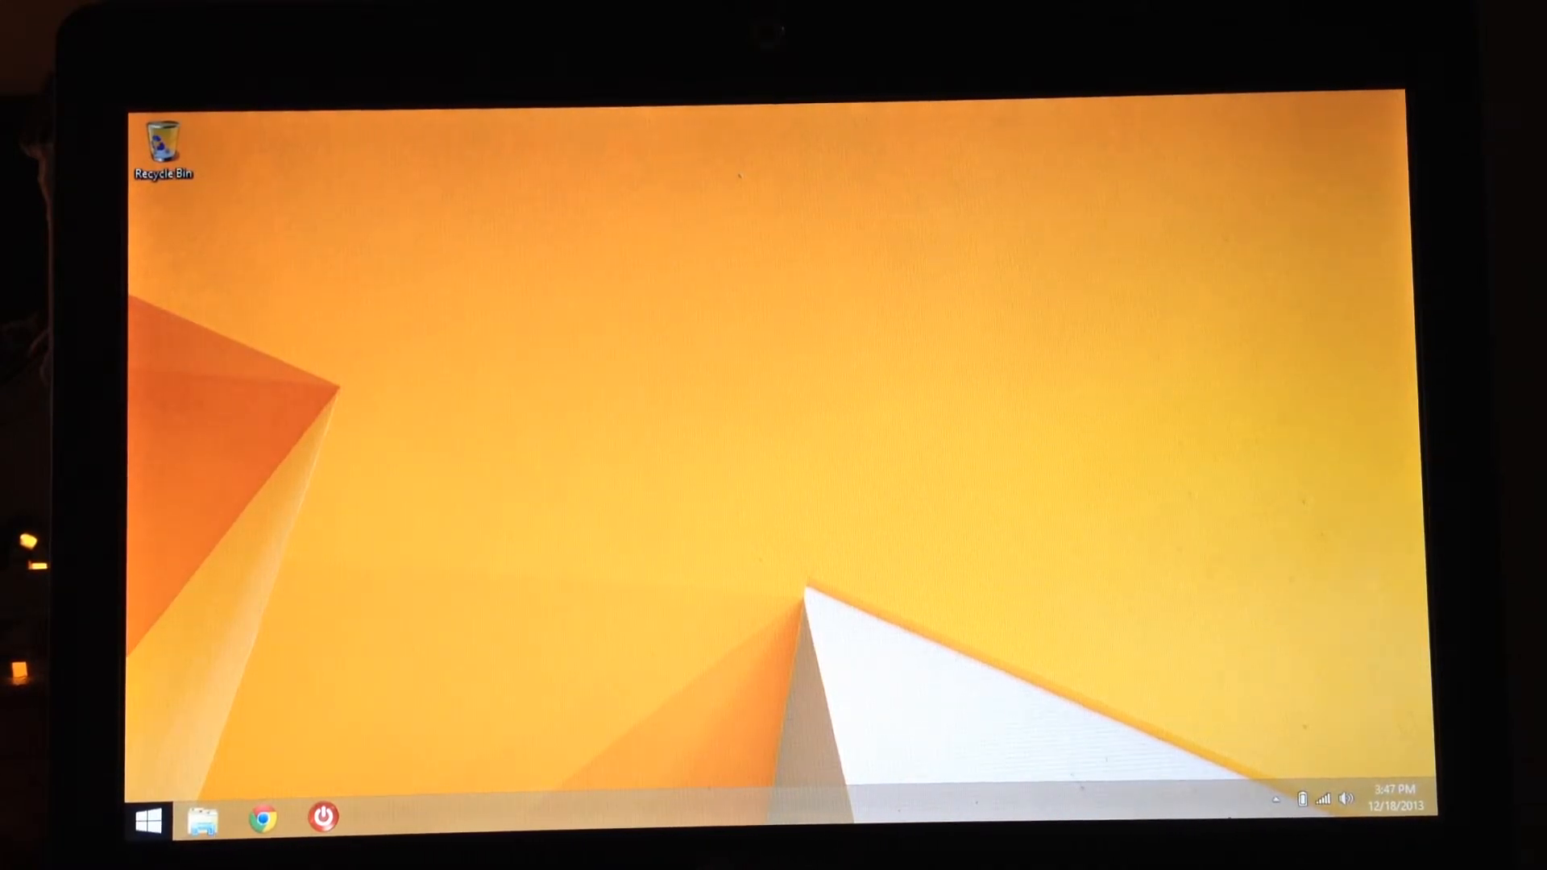
# Go to the Start screen, then return to the desktop through the Desktop tile.
pyautogui.click(145, 820)
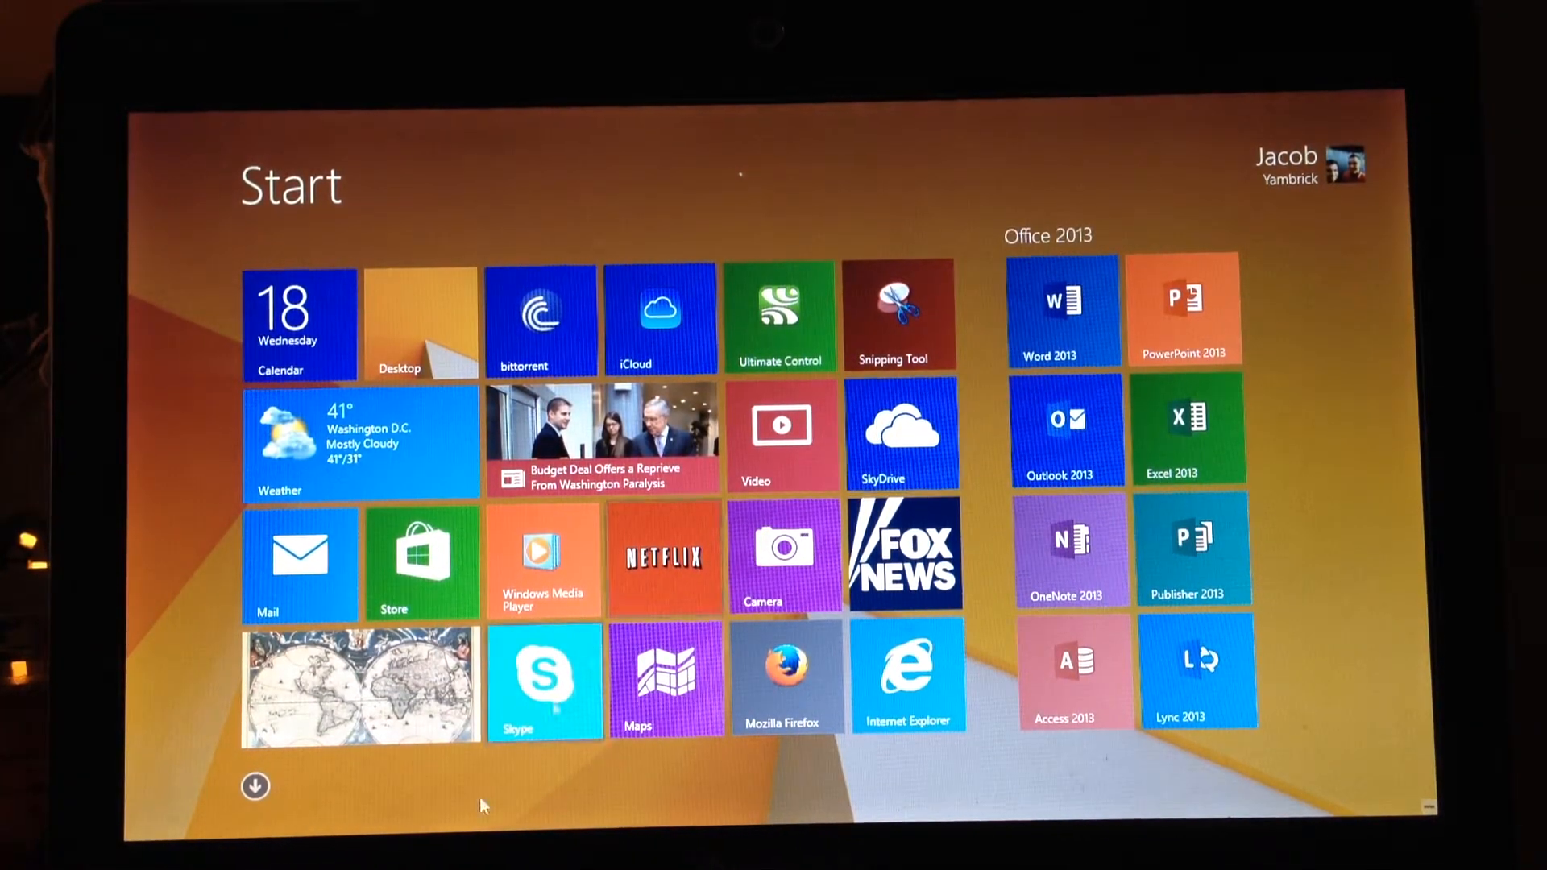
pyautogui.click(421, 321)
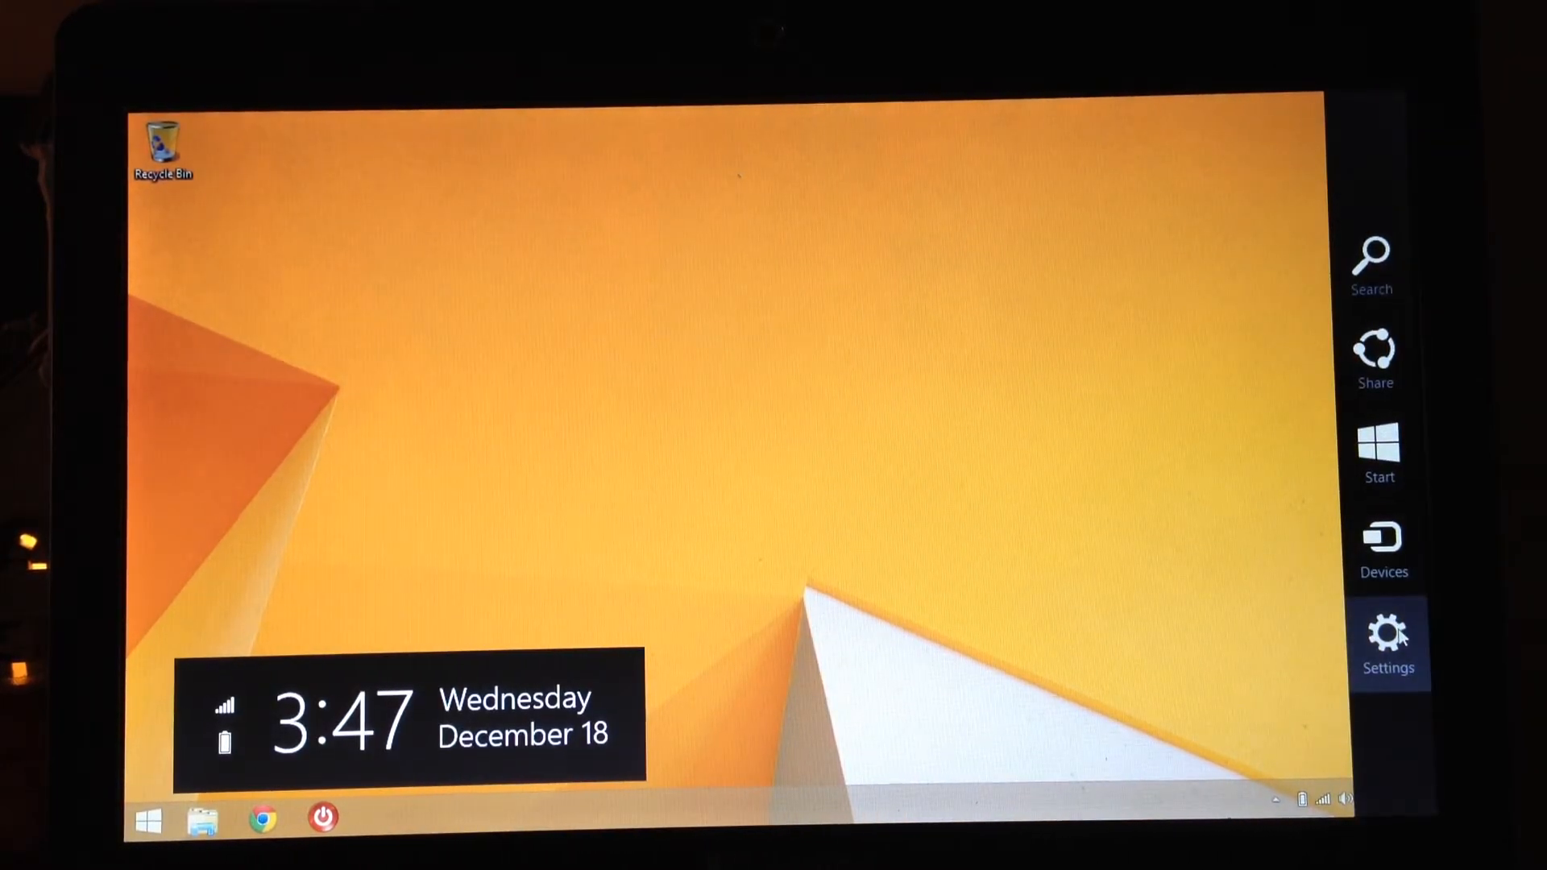
# Open the Settings charm's PC info and scroll the System window to the Windows activation section.
pyautogui.click(1387, 641)
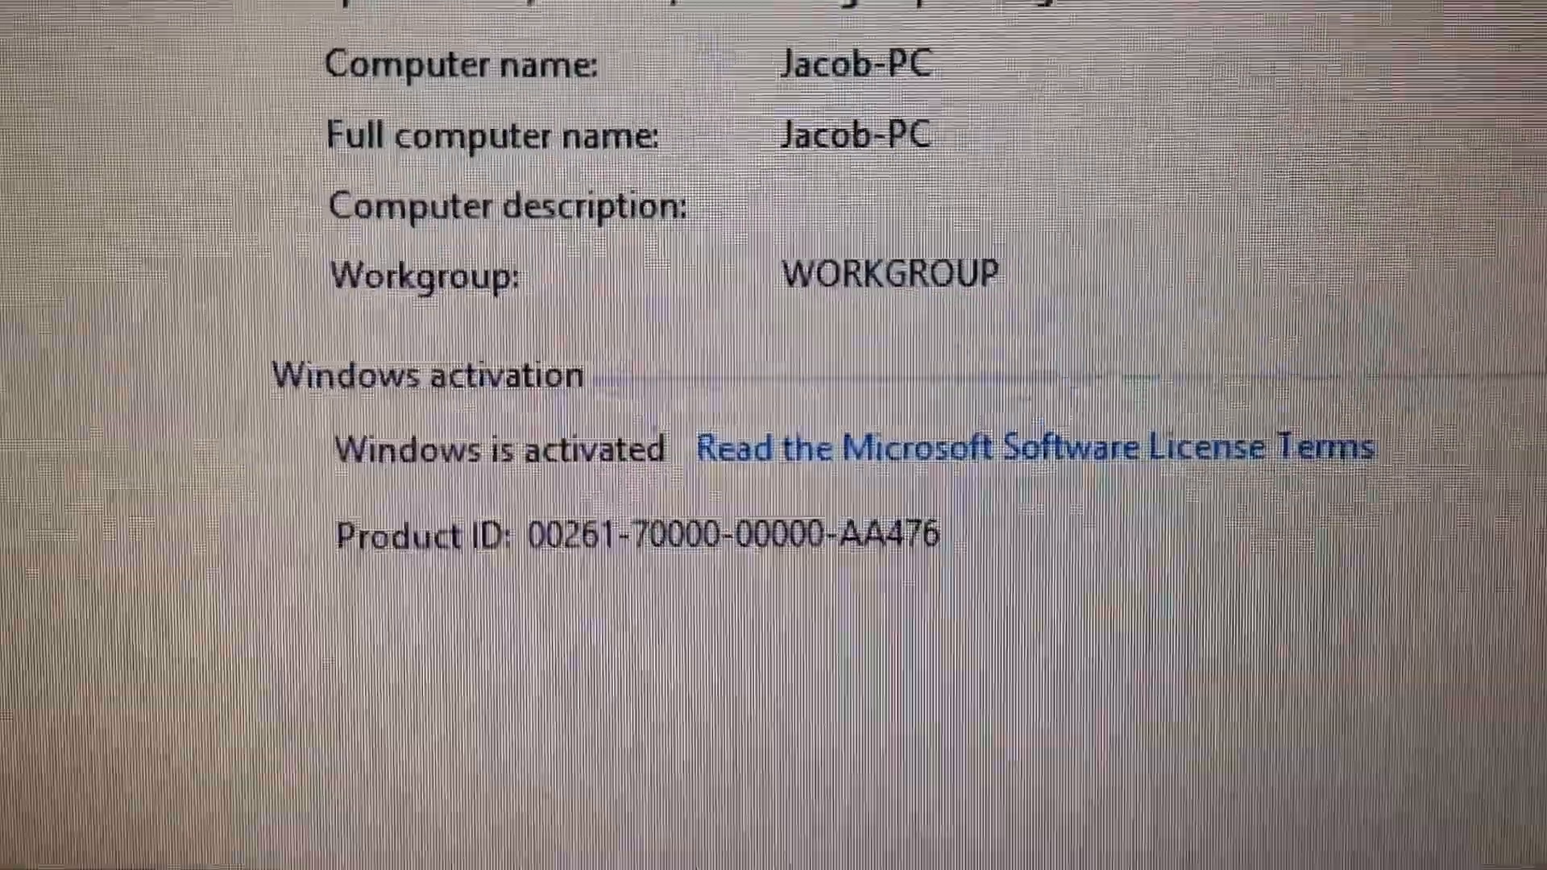
pyautogui.scroll(3)
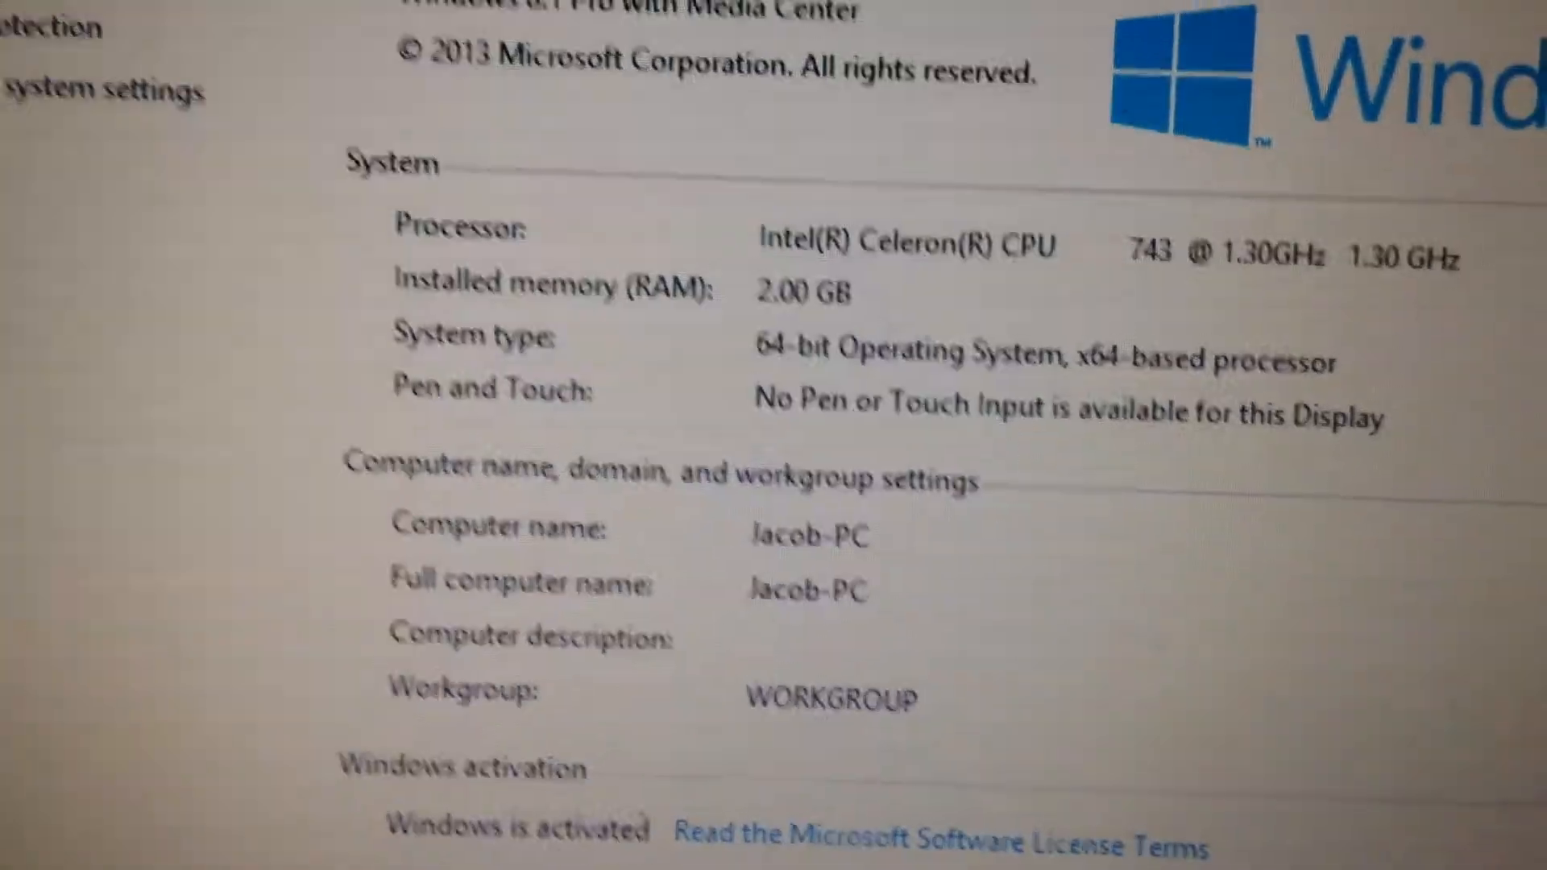